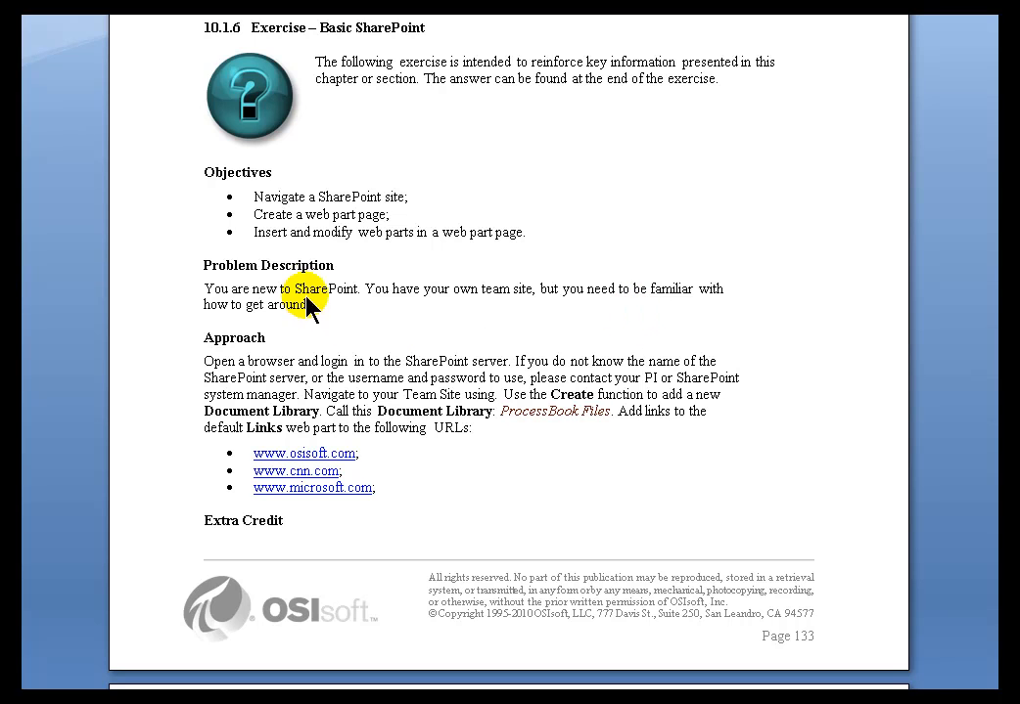
pyautogui.moveTo(277, 345)
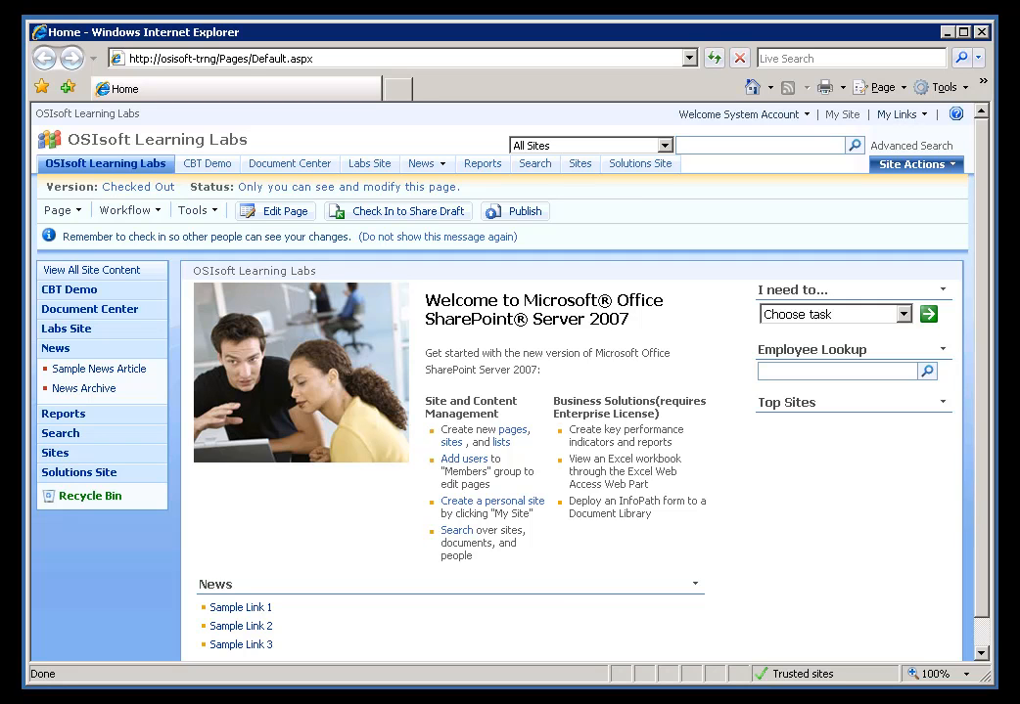
pyautogui.moveTo(351, 127)
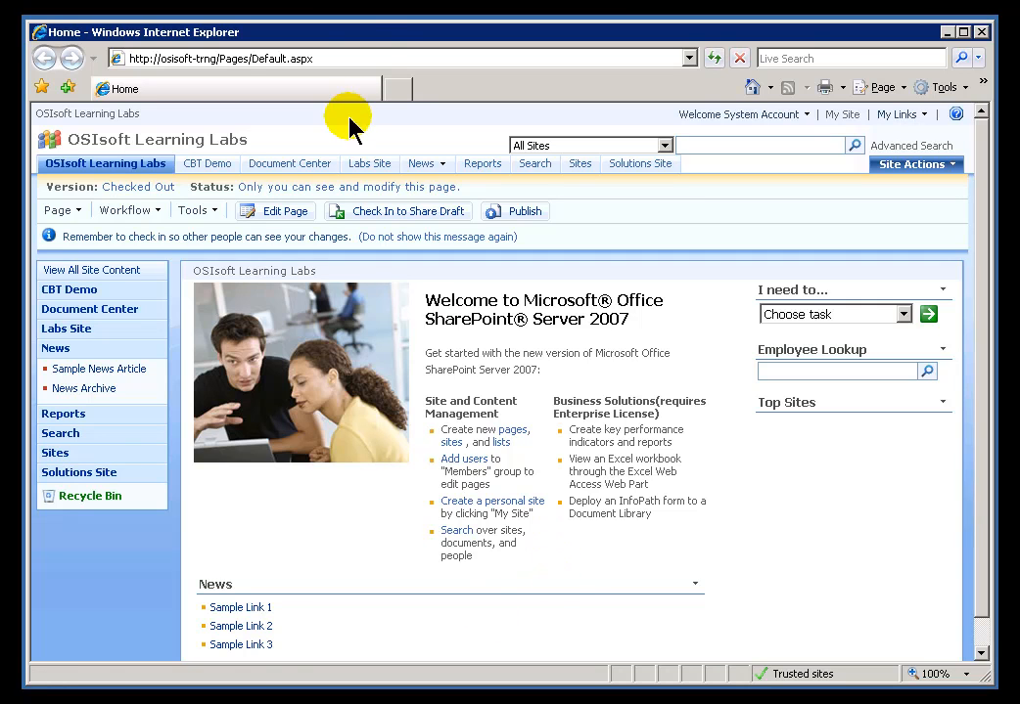
pyautogui.moveTo(286, 160)
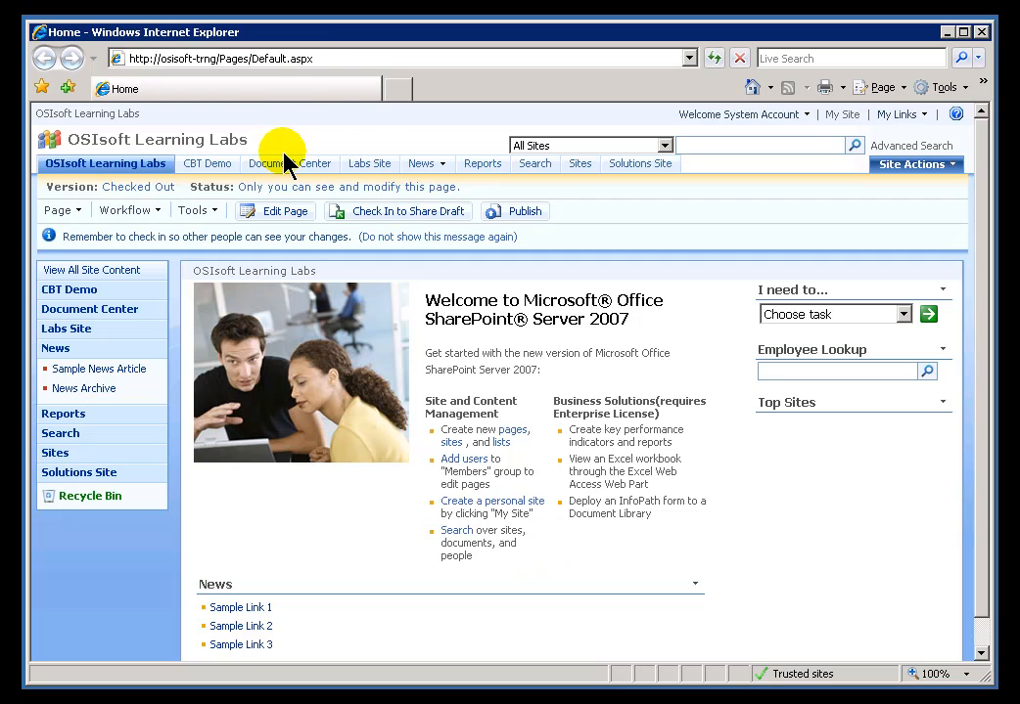
pyautogui.moveTo(90, 270)
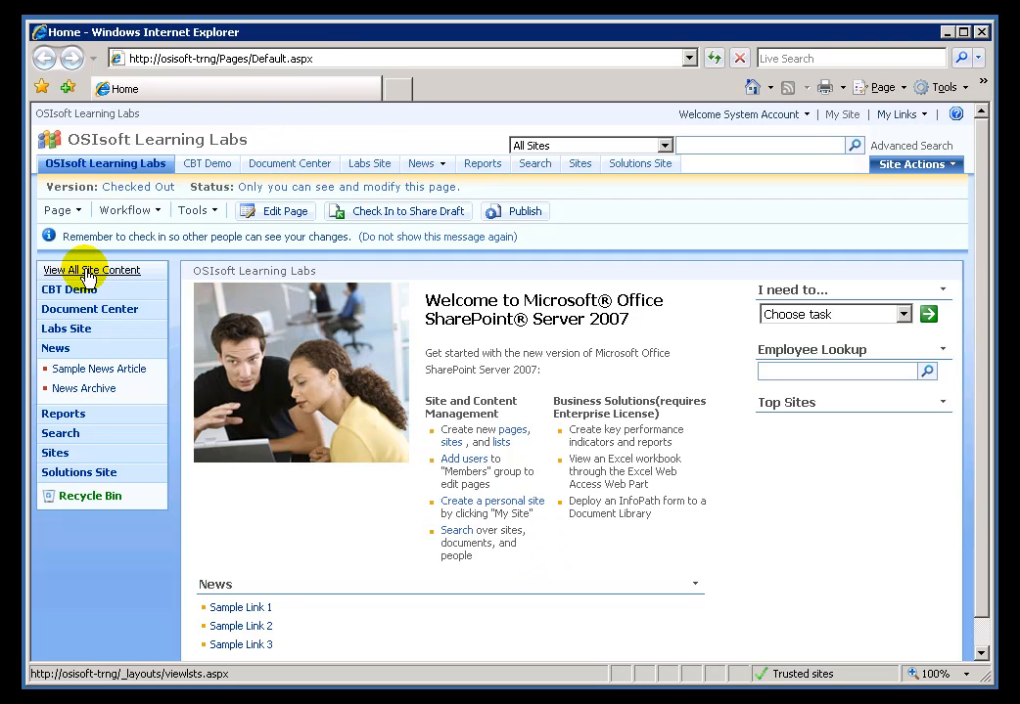
pyautogui.moveTo(97, 278)
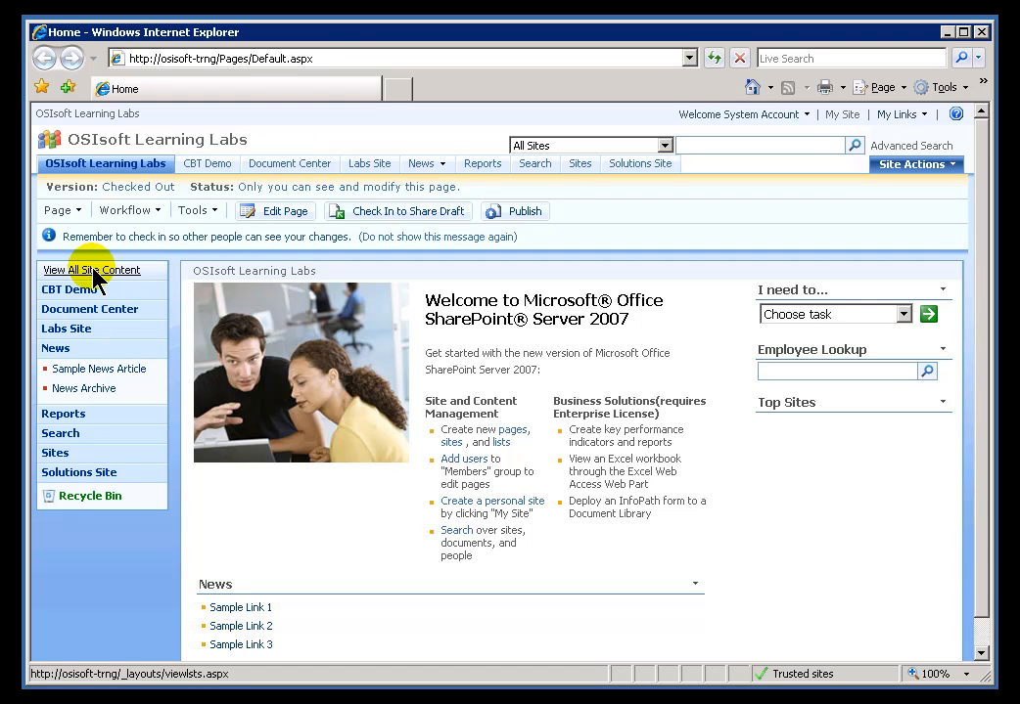
# Show All Site Content and move down to the Sites and Workspaces section.
pyautogui.click(90, 270)
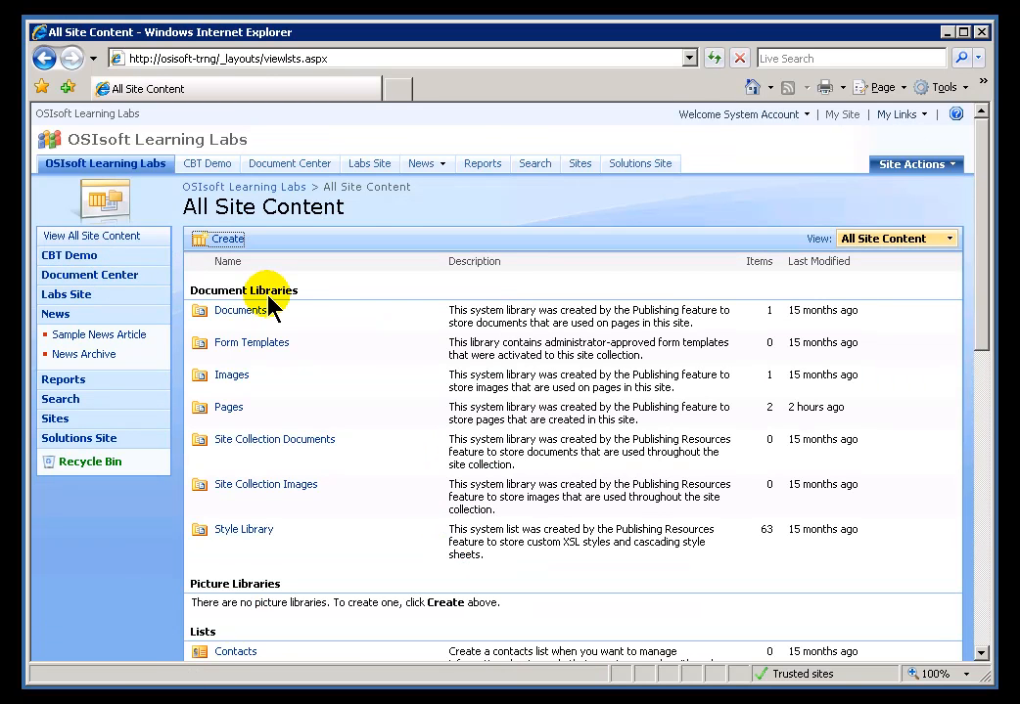
pyautogui.moveTo(696, 370)
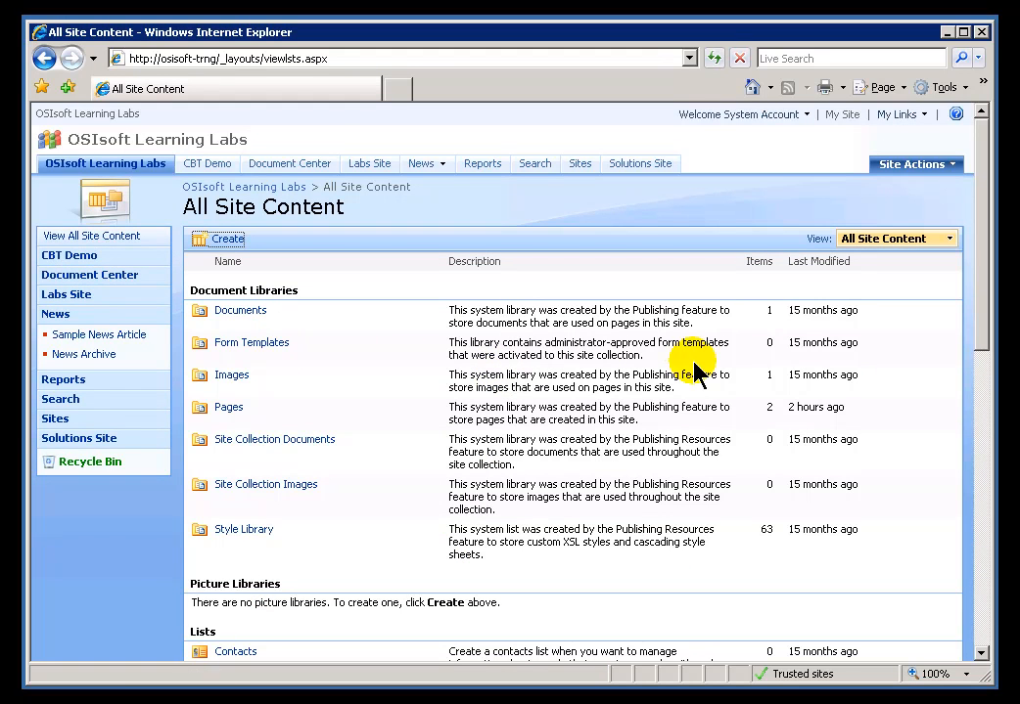
pyautogui.moveTo(986, 330)
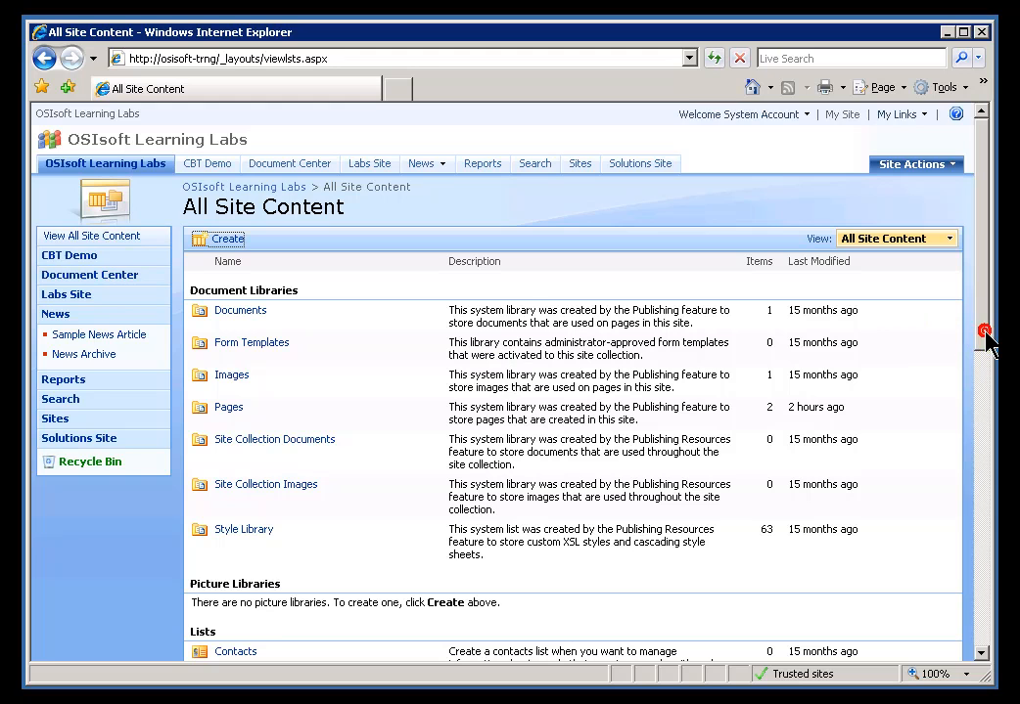
pyautogui.scroll(-3)
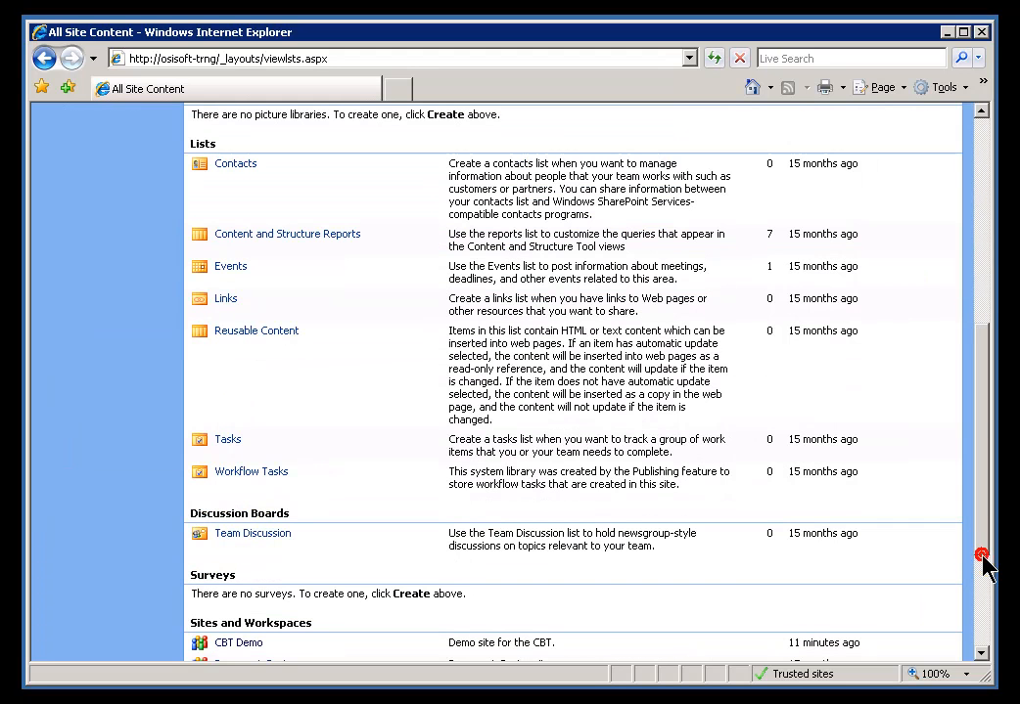
pyautogui.moveTo(260, 630)
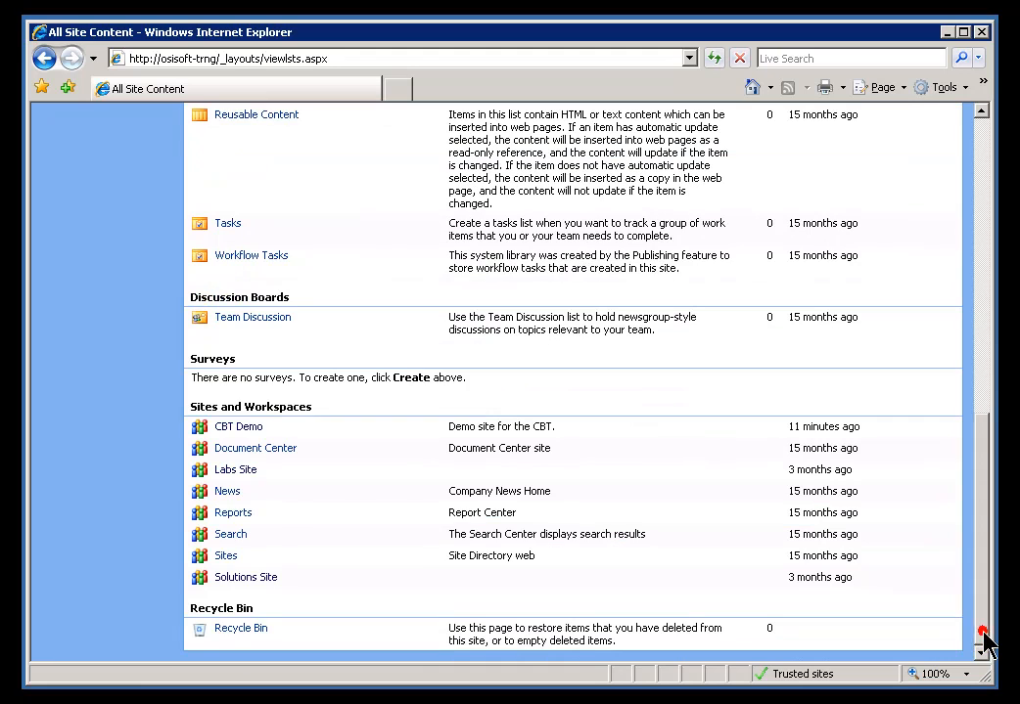
pyautogui.moveTo(235, 583)
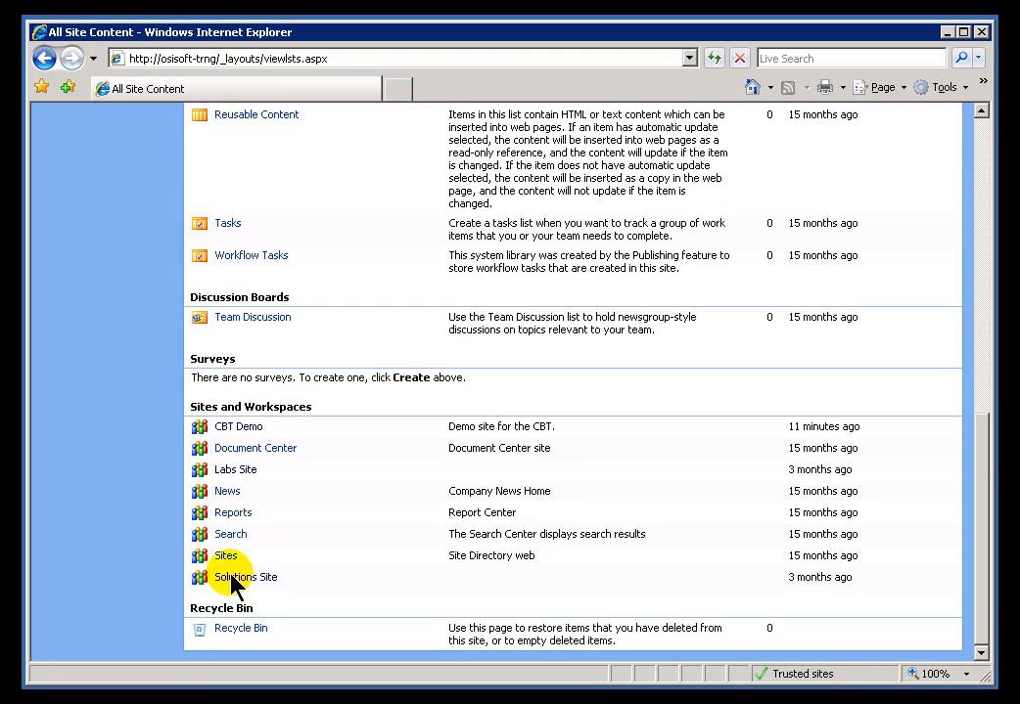
pyautogui.moveTo(239, 427)
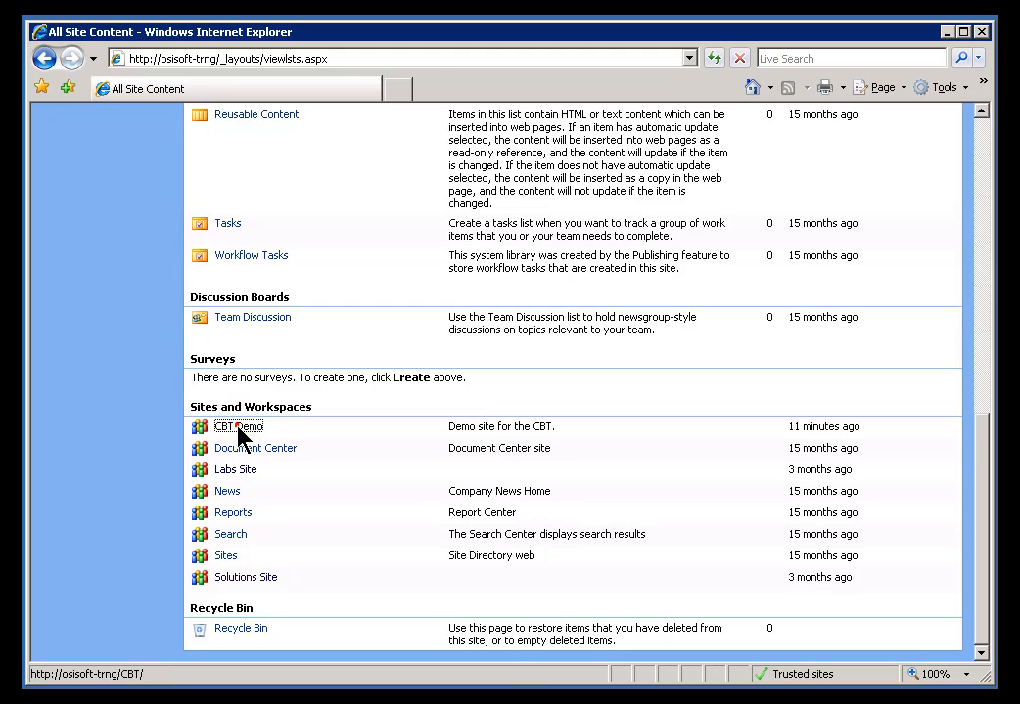
# Enter the CBT Demo team site and reach its Create page via Site Actions.
pyautogui.click(239, 427)
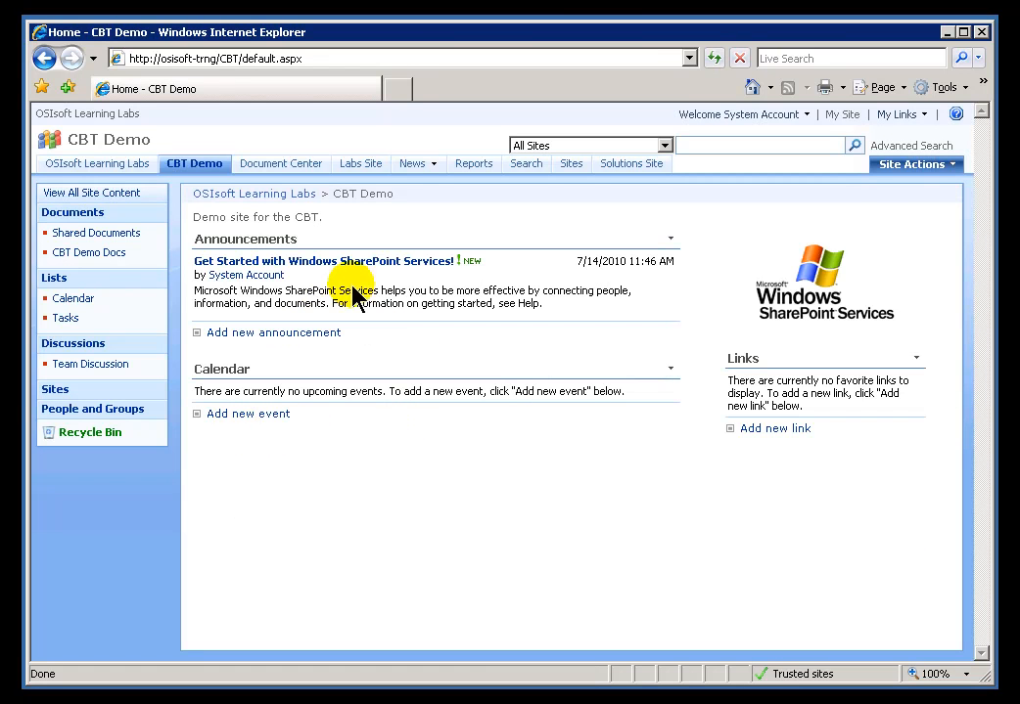
pyautogui.moveTo(368, 297)
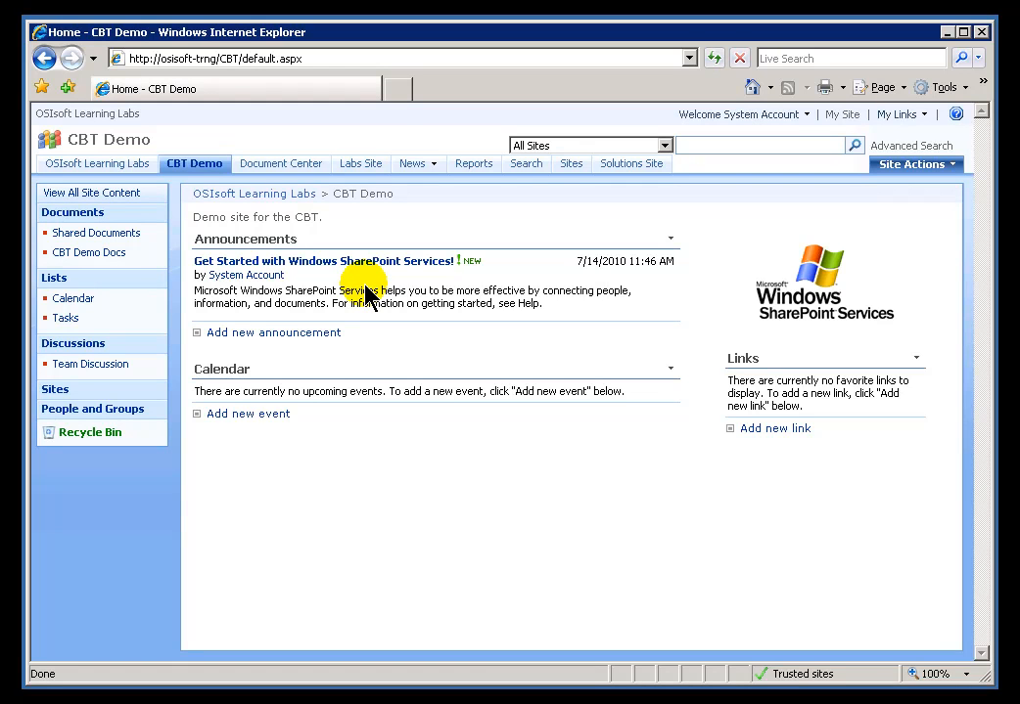
pyautogui.moveTo(380, 264)
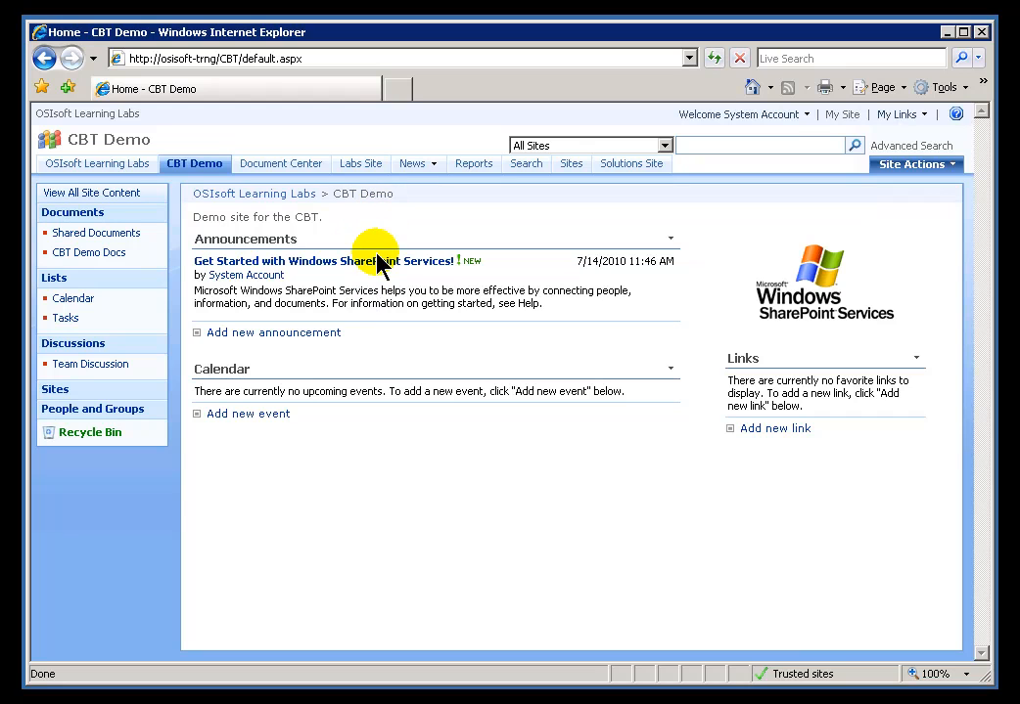
pyautogui.moveTo(376, 250)
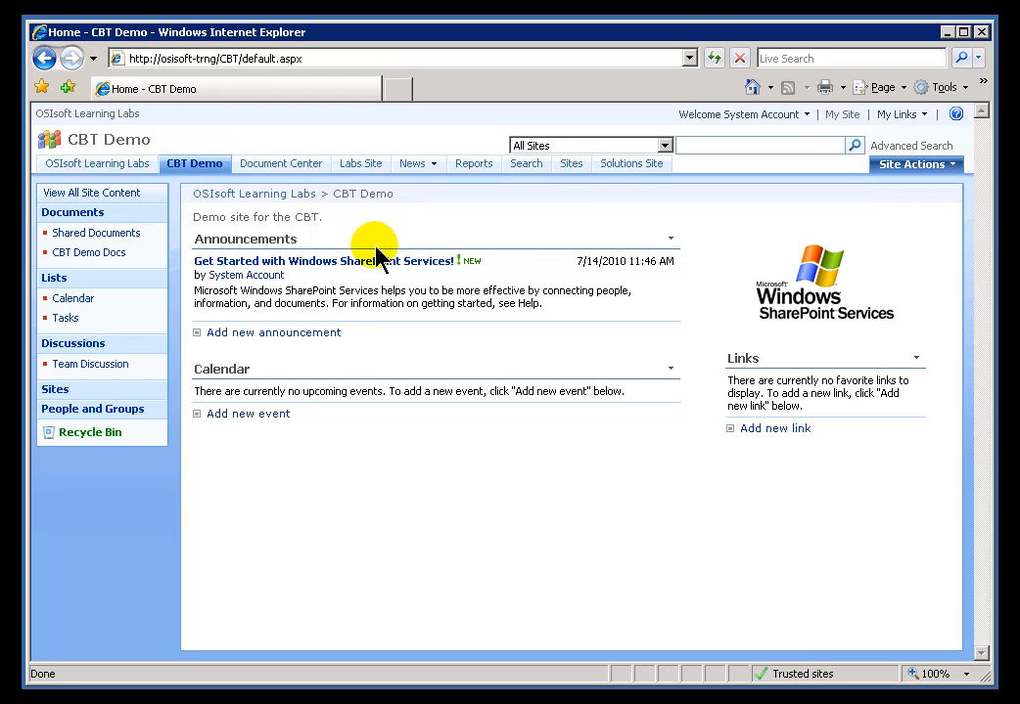
pyautogui.moveTo(674, 368)
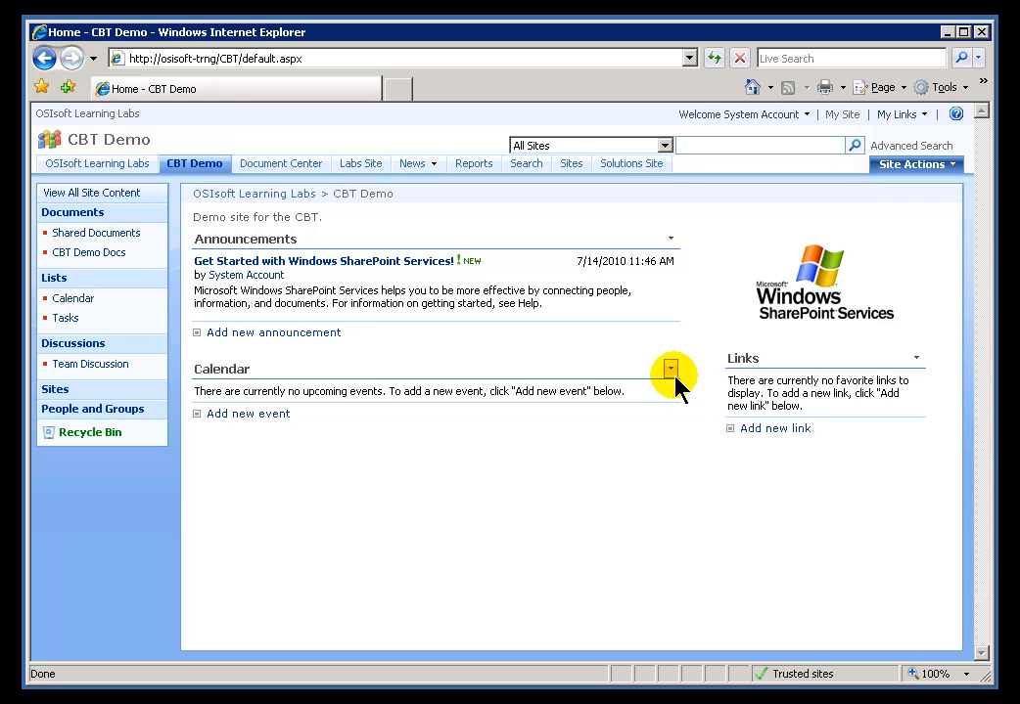
pyautogui.moveTo(734, 360)
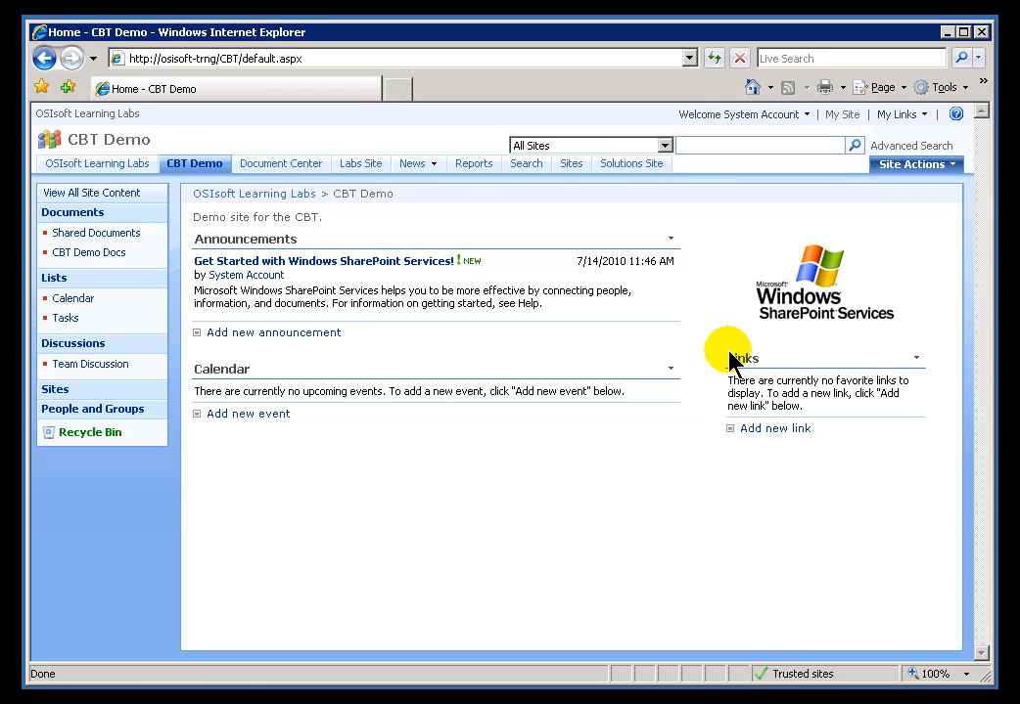
pyautogui.moveTo(918, 223)
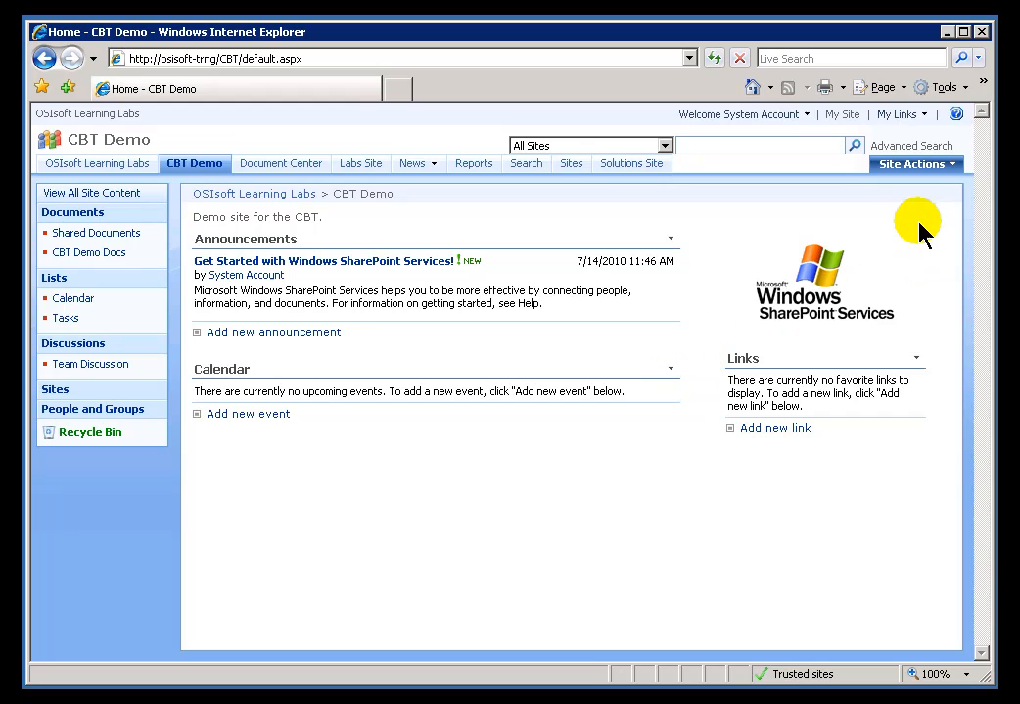
pyautogui.moveTo(916, 164)
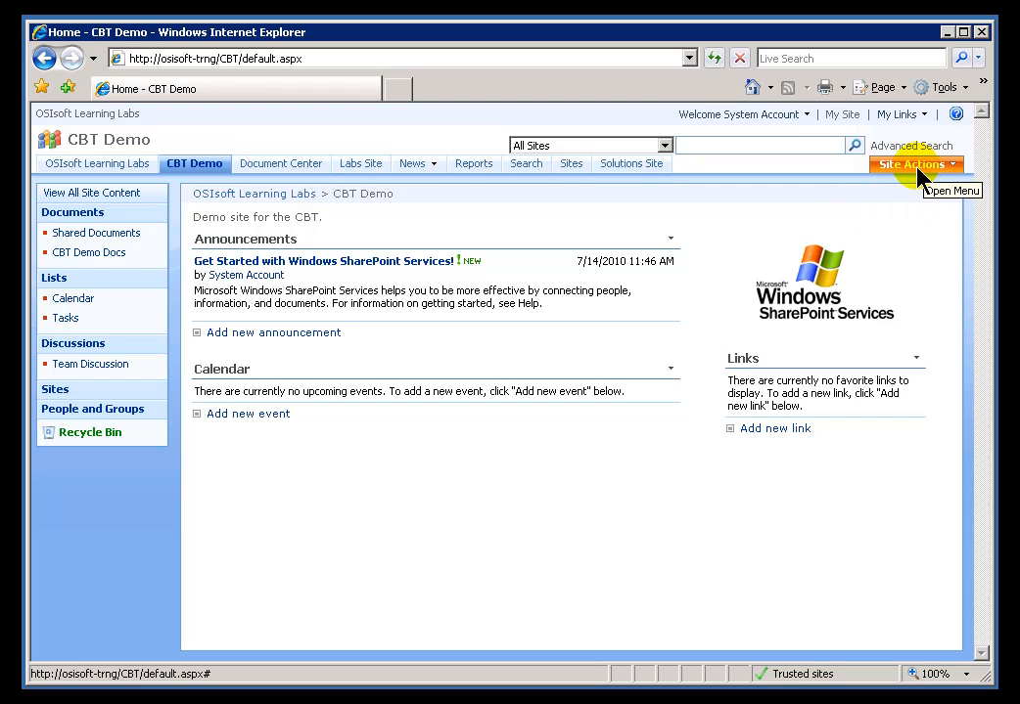
pyautogui.click(913, 165)
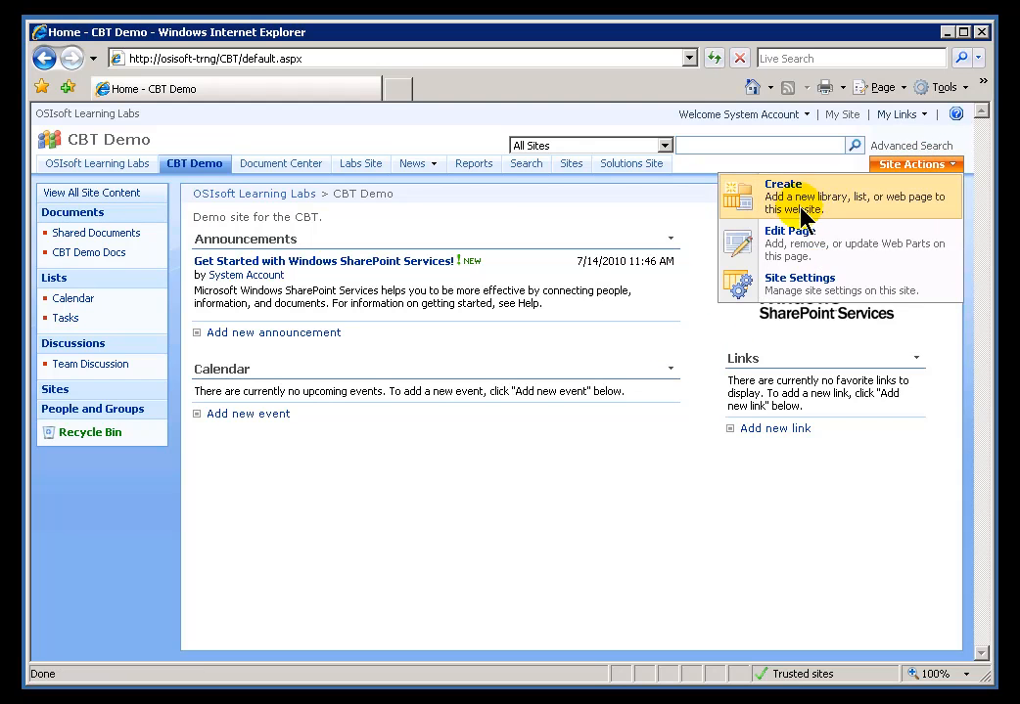
pyautogui.click(783, 184)
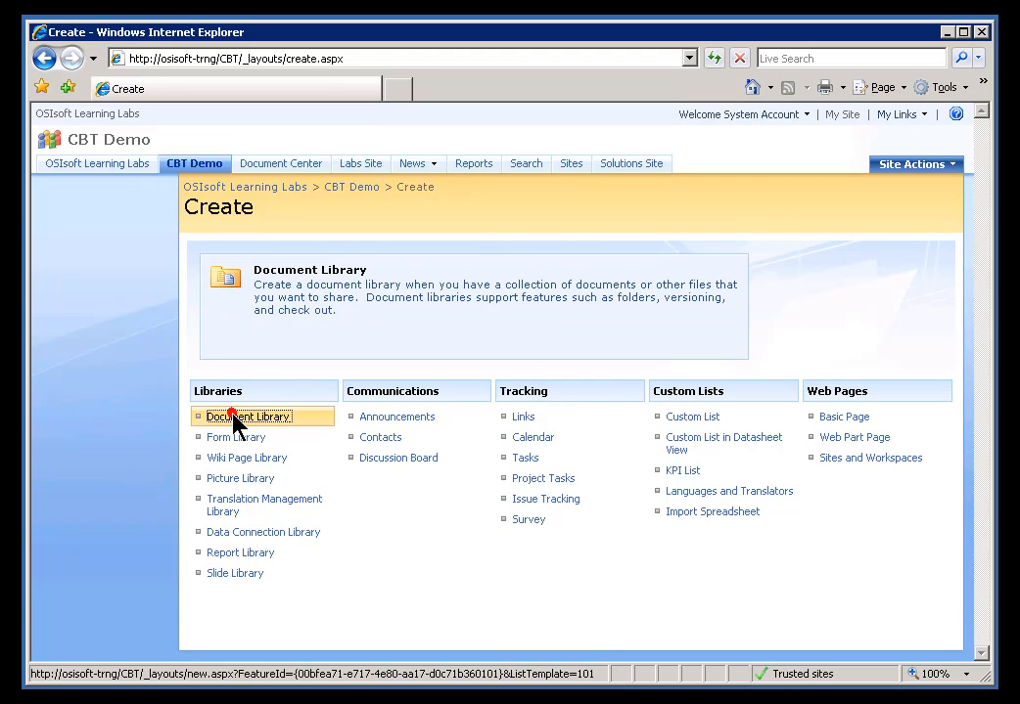
# Start a new Document Library named 'Processbook Files' with description 'Test for CBT'.
pyautogui.click(247, 417)
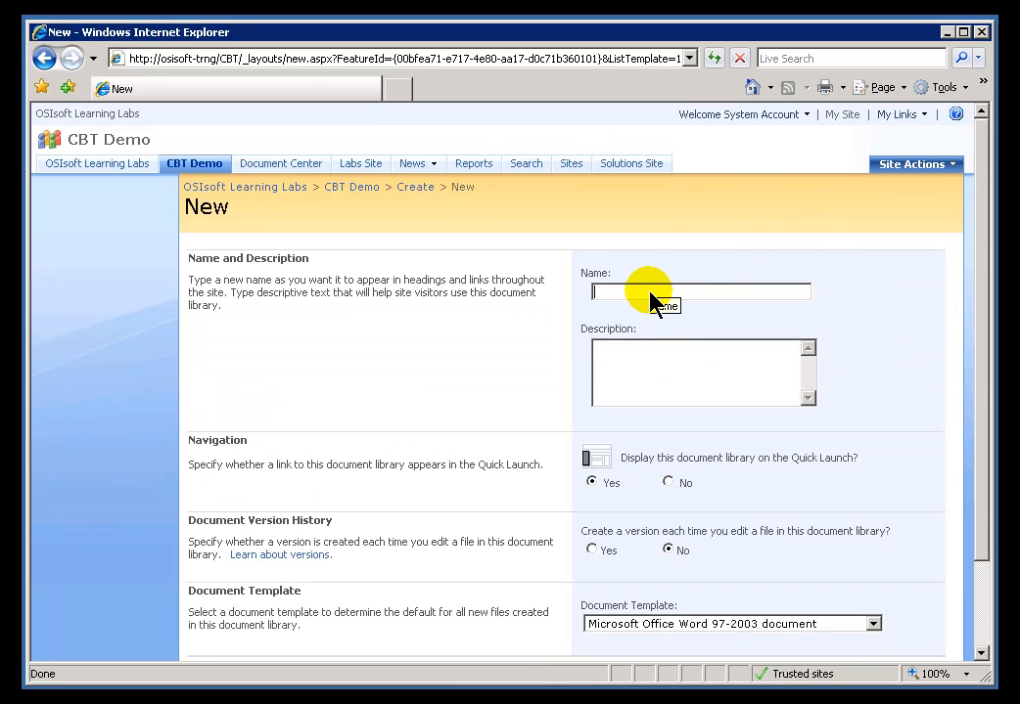
pyautogui.write('Processbook')
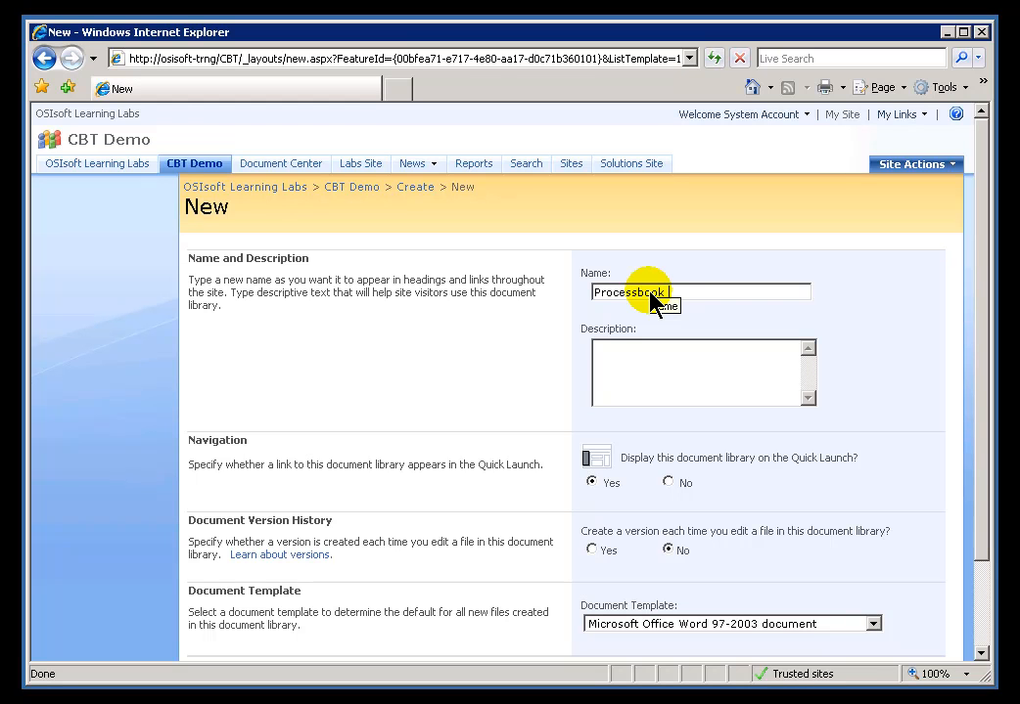
pyautogui.write('Files')
pyautogui.click(702, 373)
pyautogui.write('Tes')
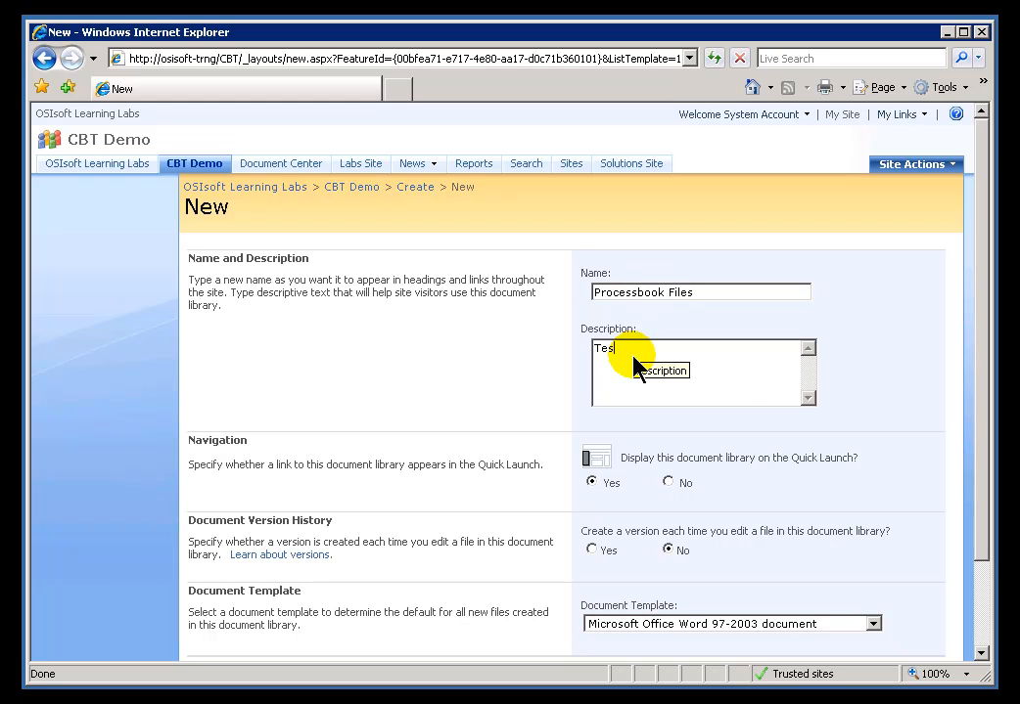
pyautogui.write('t for CBT')
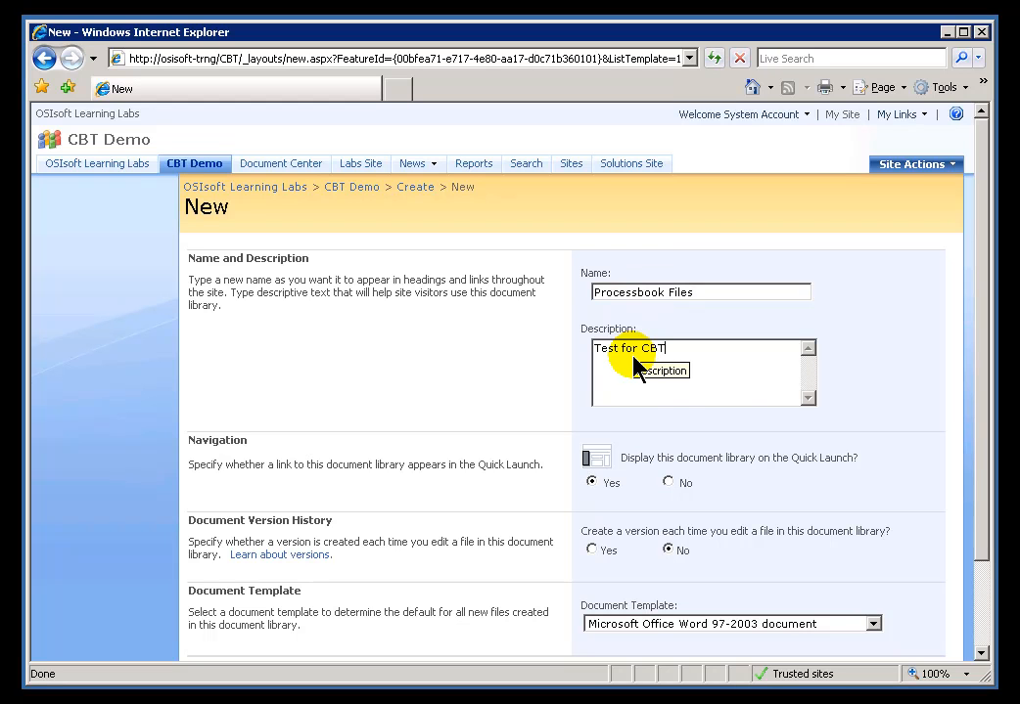
pyautogui.moveTo(983, 507)
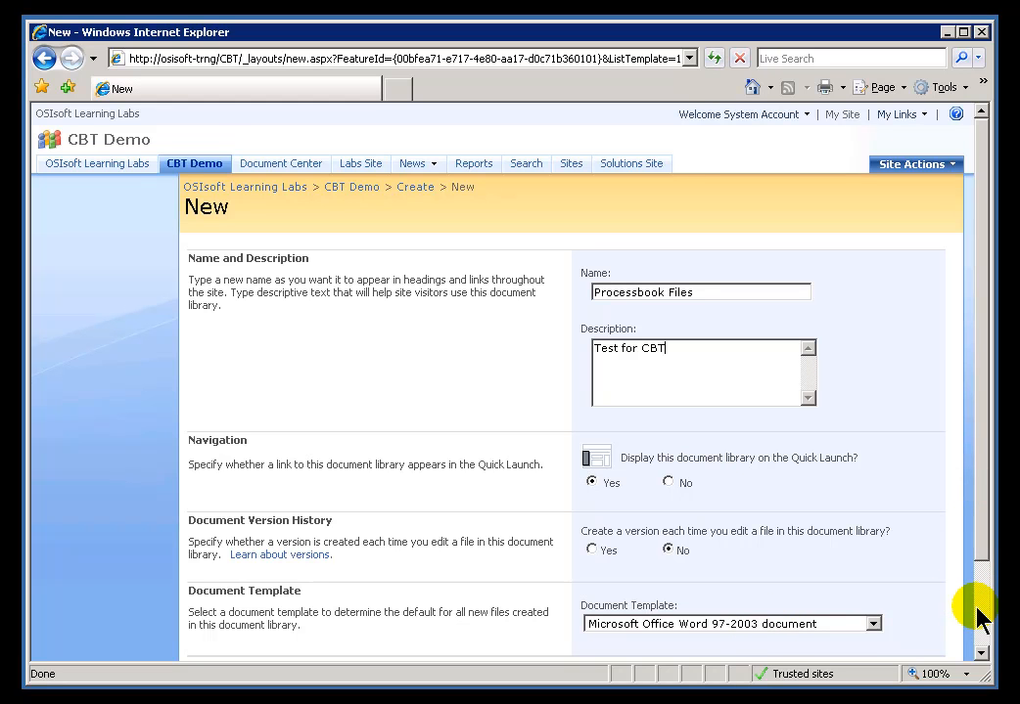
pyautogui.scroll(-3)
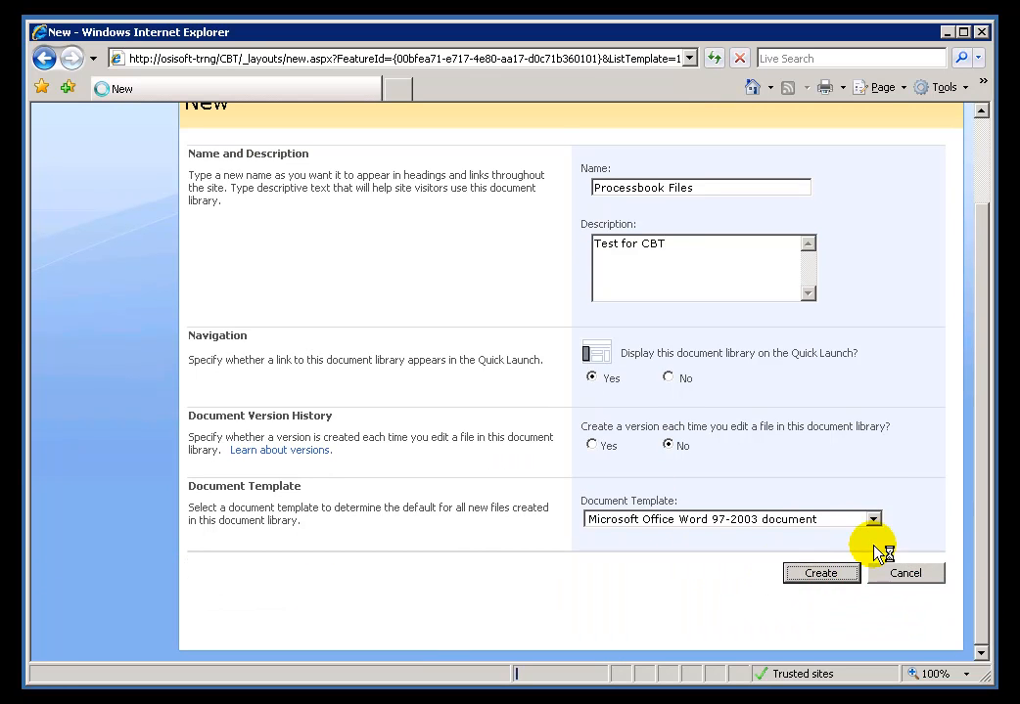
# Return from the empty Processbook Files library to the CBT Demo home page.
pyautogui.click(820, 572)
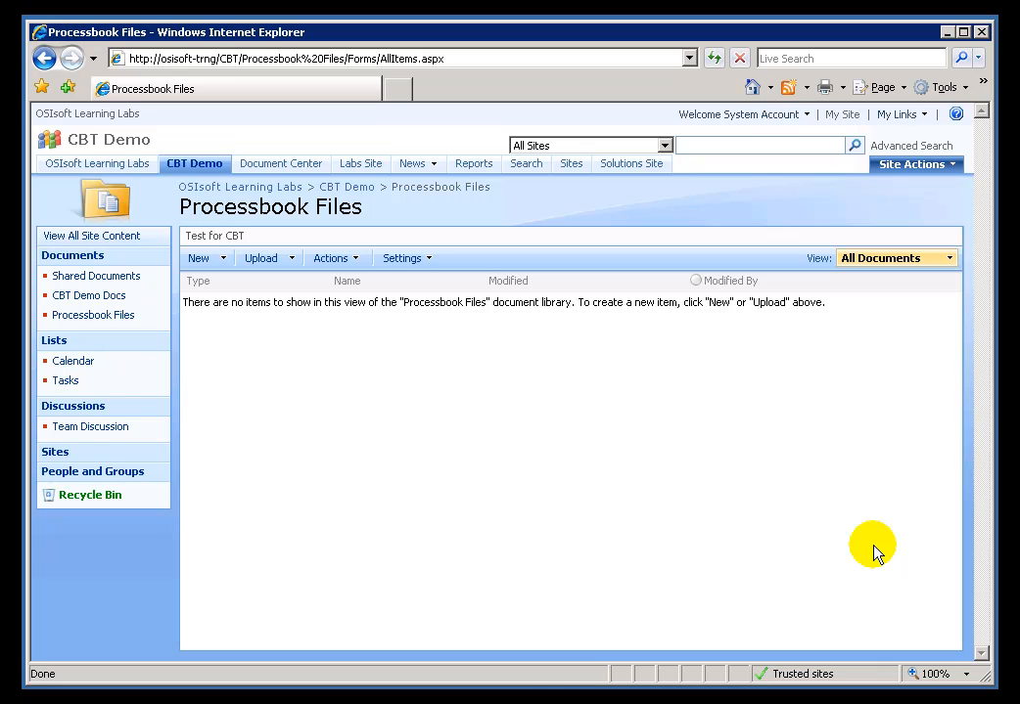
pyautogui.moveTo(489, 376)
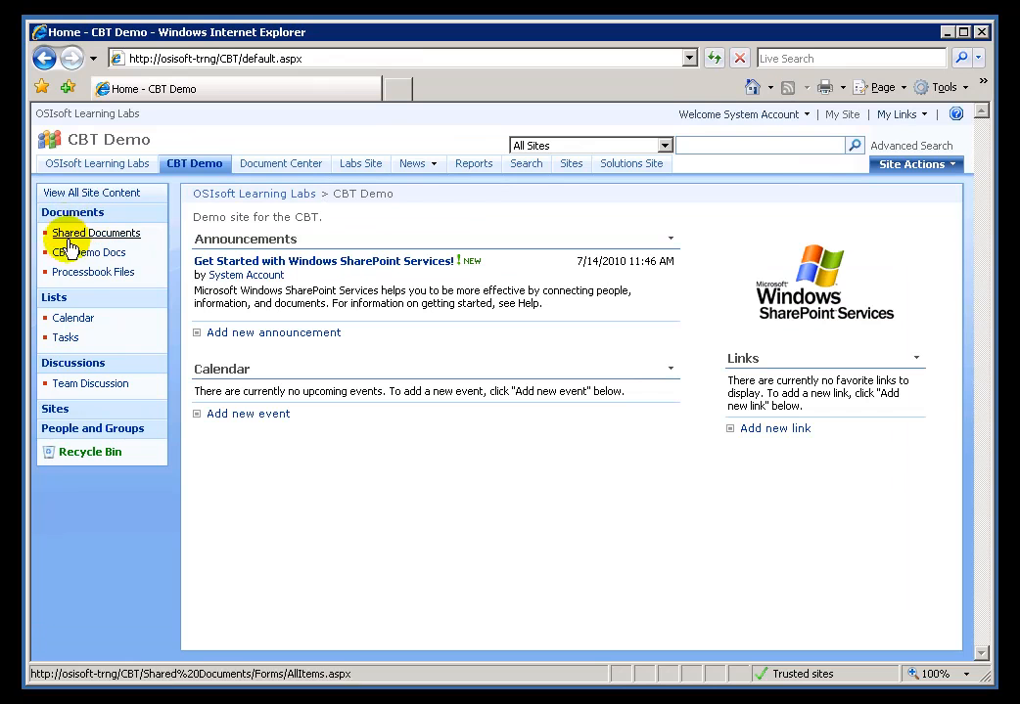
pyautogui.moveTo(94, 272)
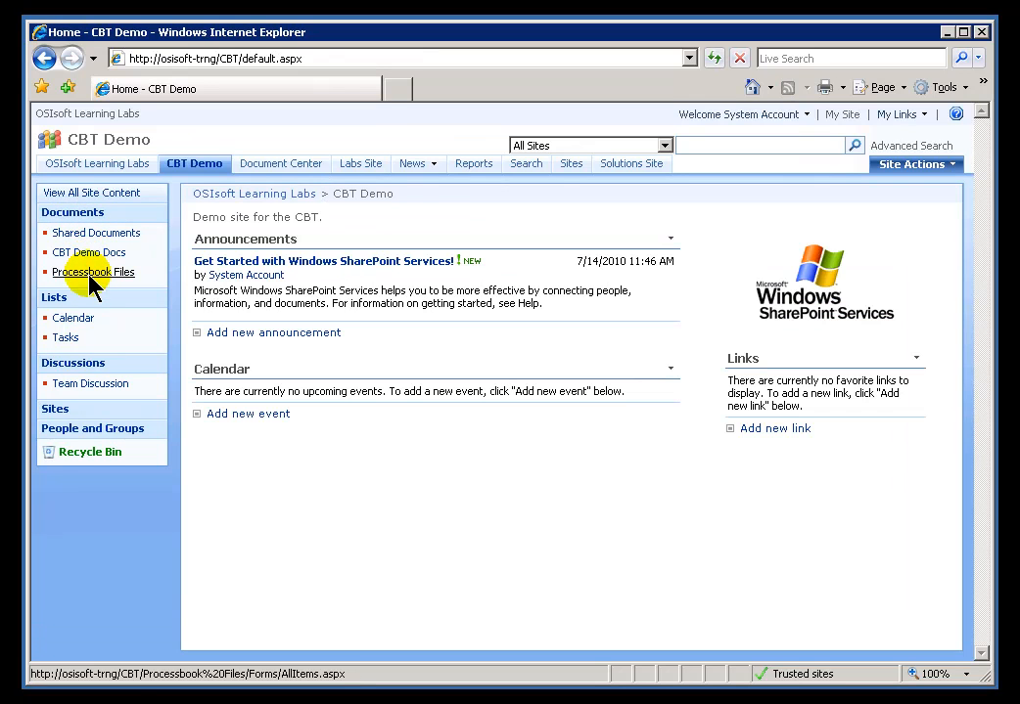
pyautogui.moveTo(94, 194)
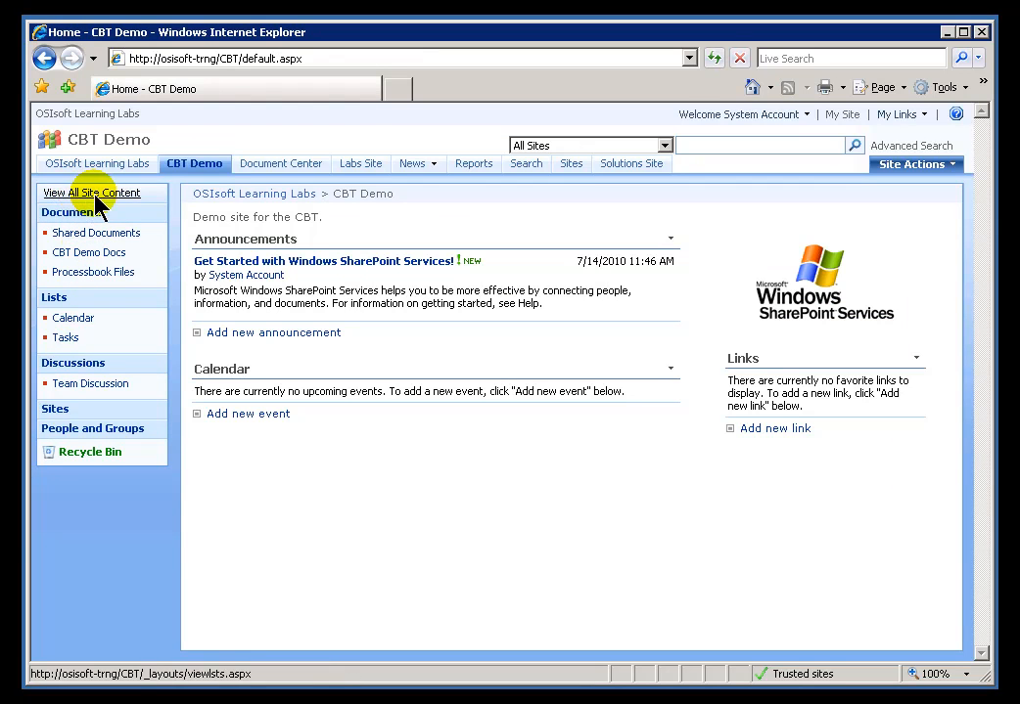
pyautogui.moveTo(96, 233)
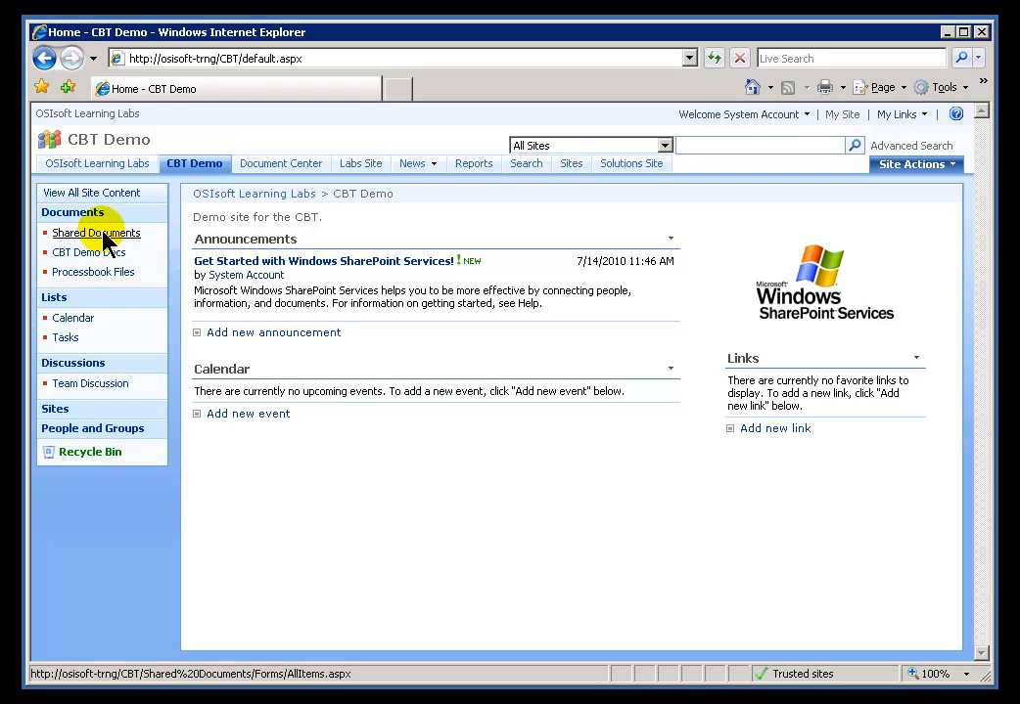
pyautogui.moveTo(106, 298)
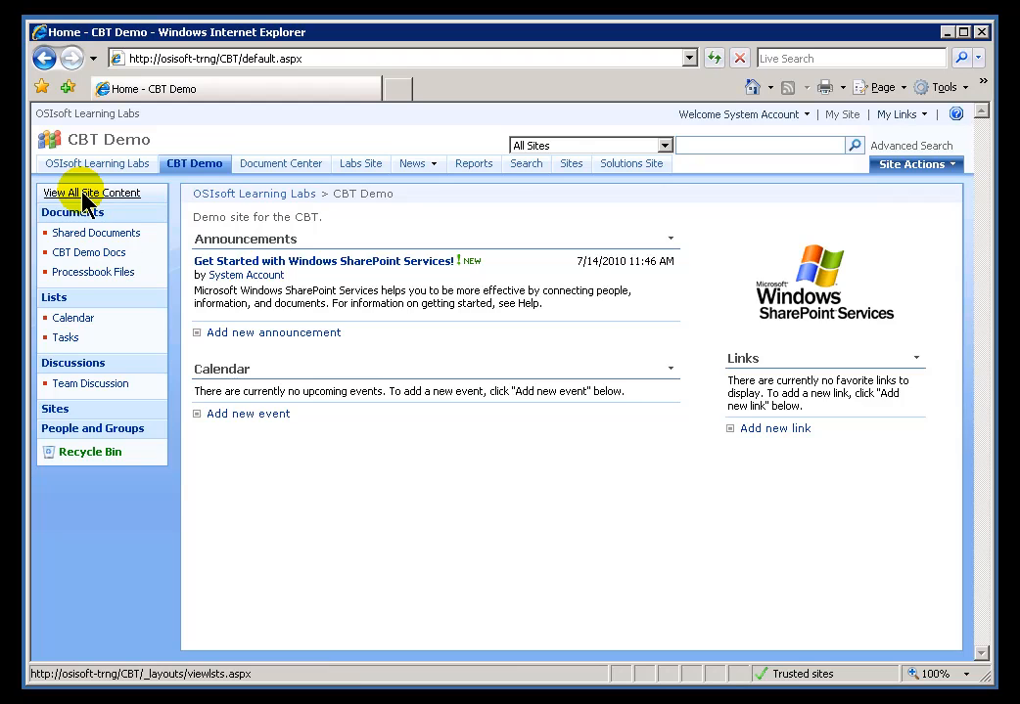
pyautogui.click(87, 194)
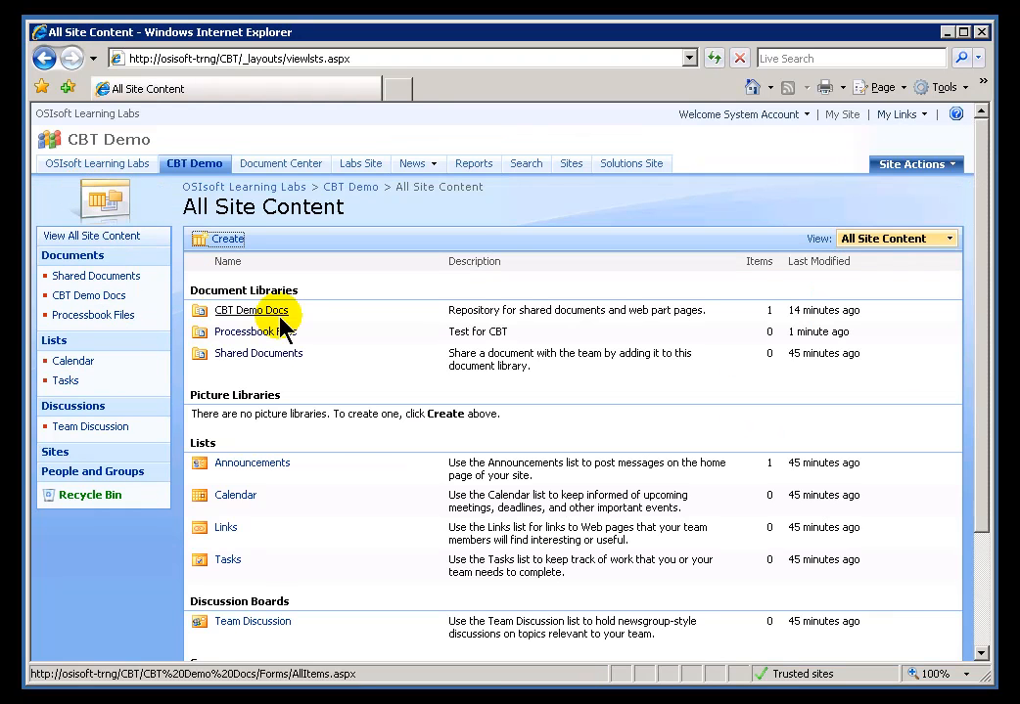
pyautogui.moveTo(254, 332)
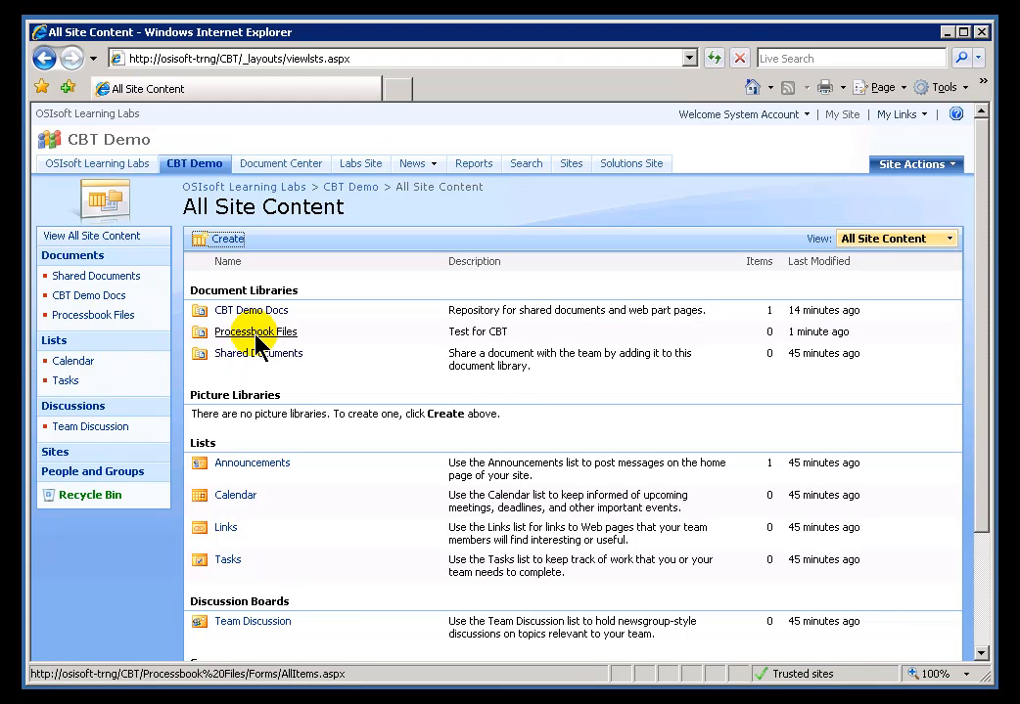
pyautogui.moveTo(348, 188)
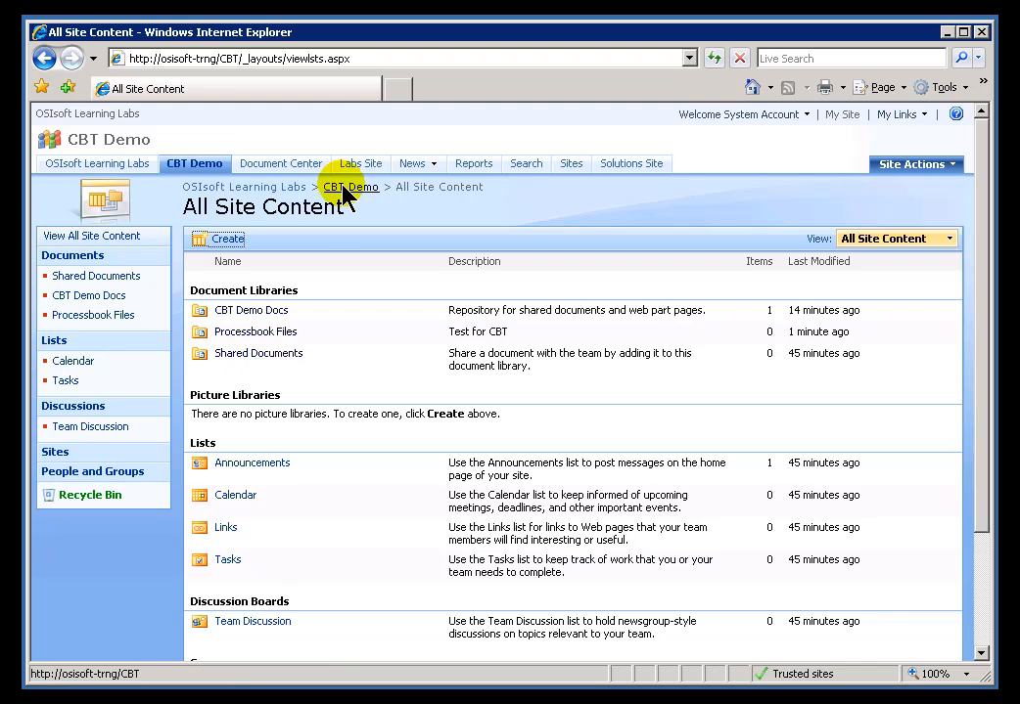
pyautogui.click(348, 188)
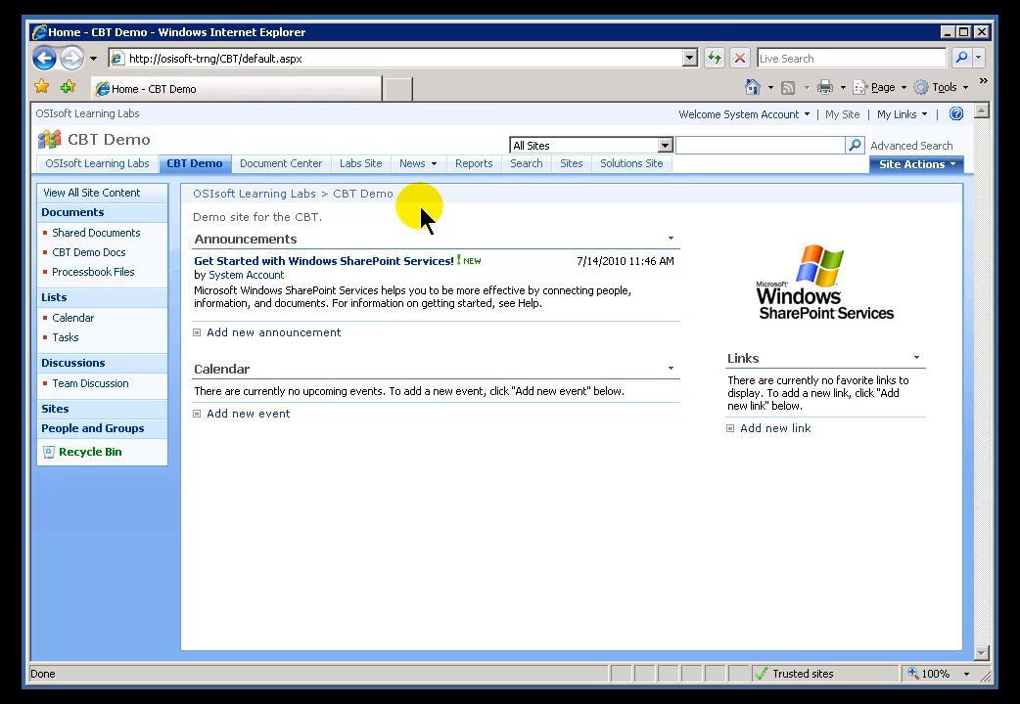
pyautogui.moveTo(761, 429)
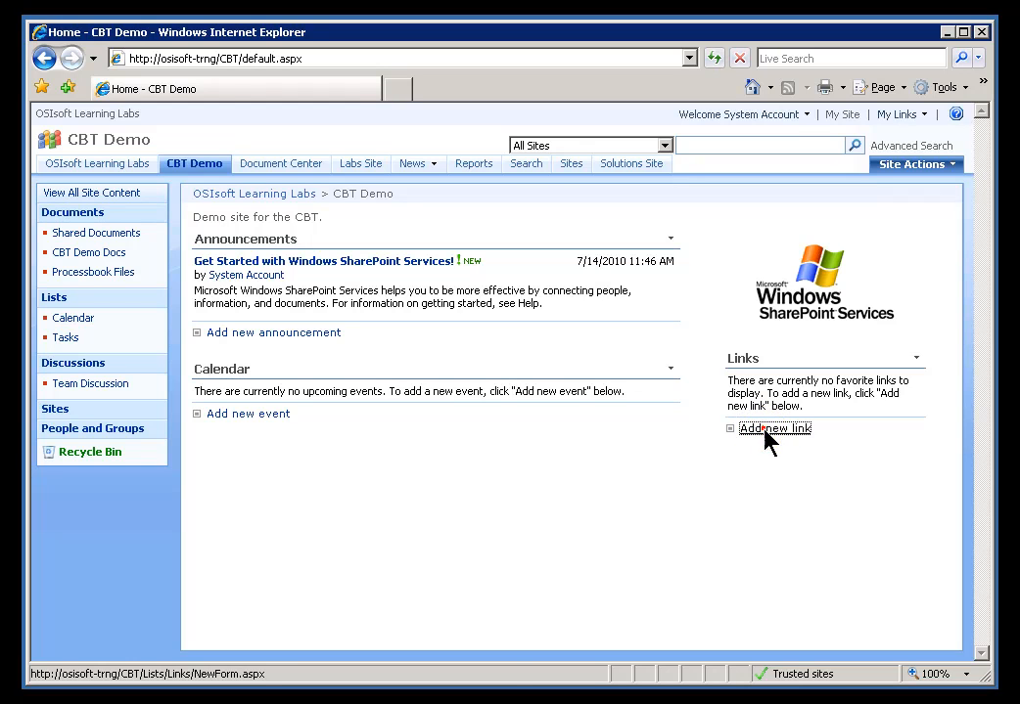
pyautogui.click(775, 428)
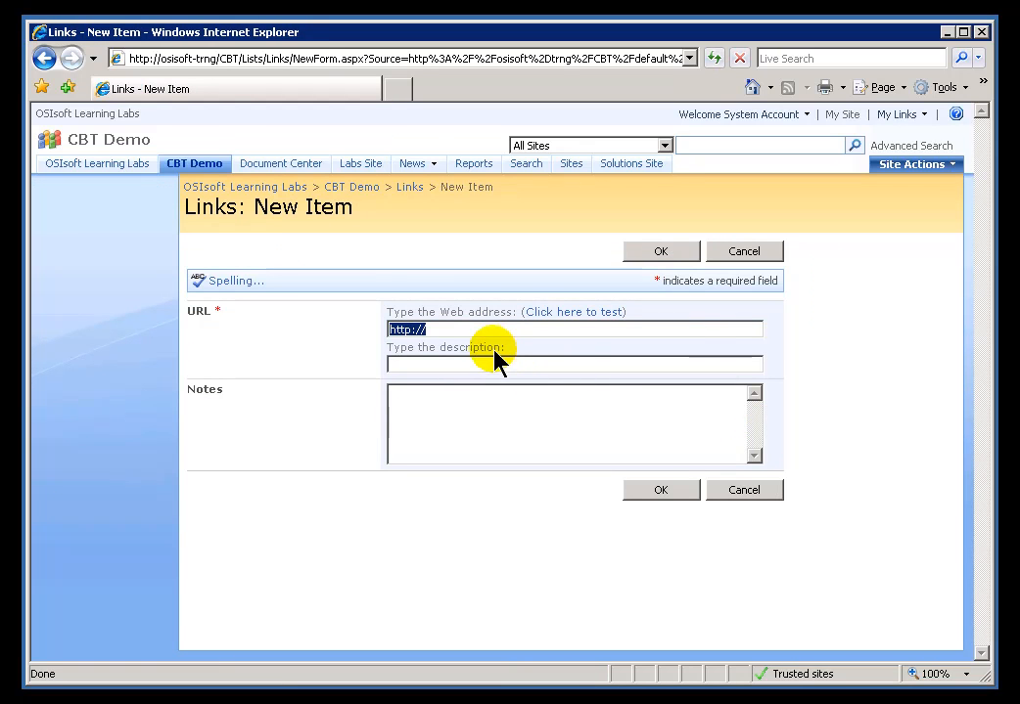
pyautogui.moveTo(485, 337)
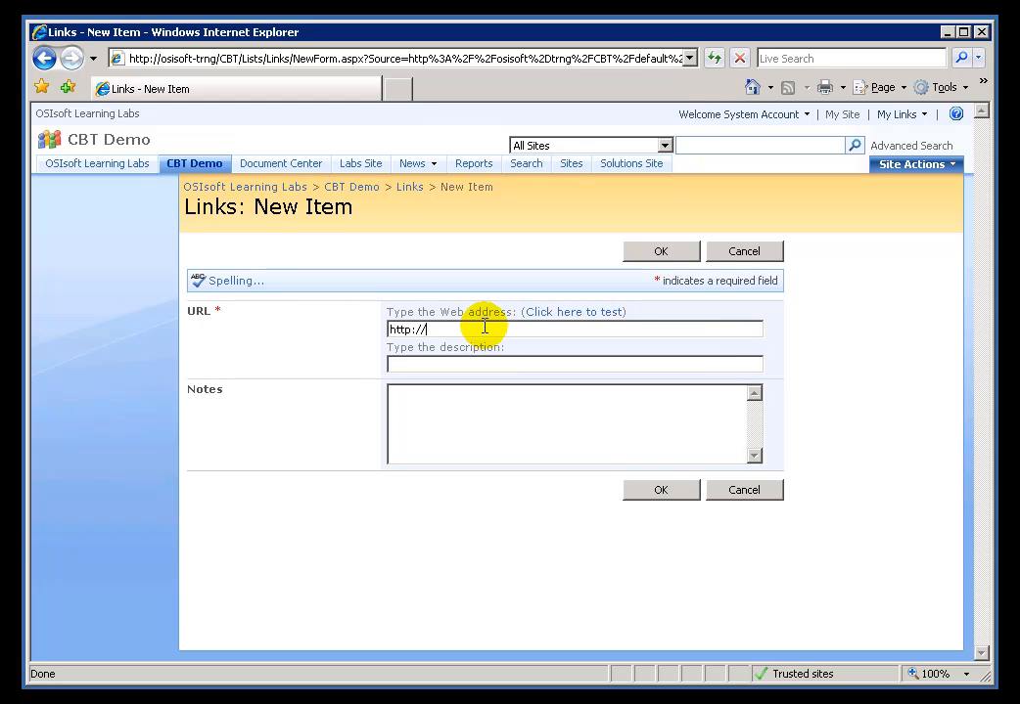
pyautogui.write('www.cnn.com')
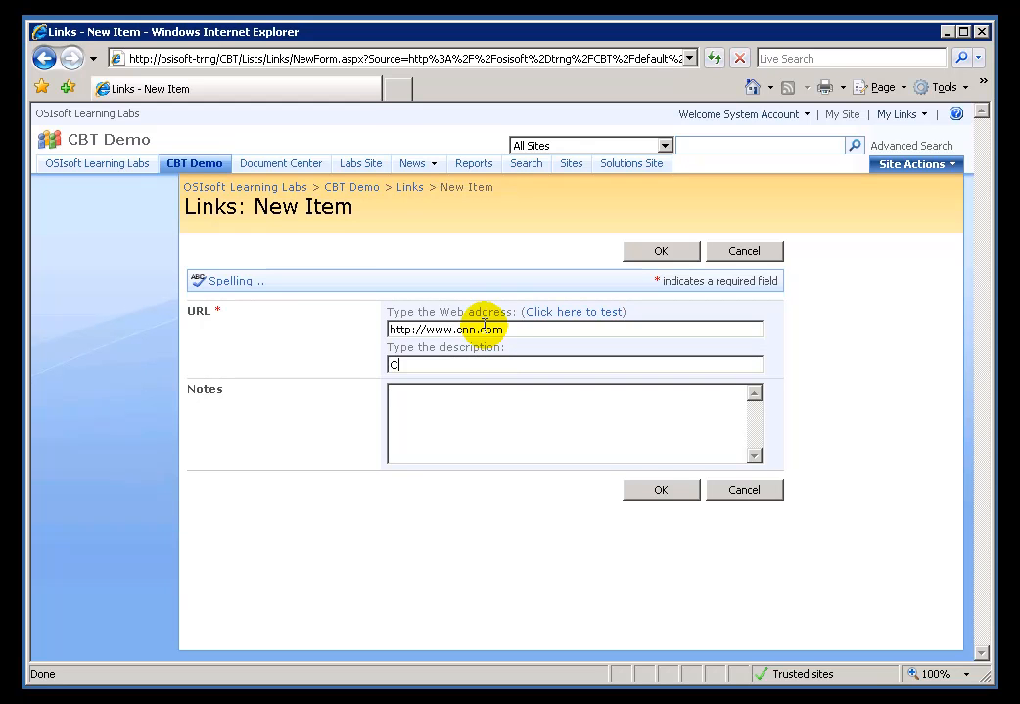
pyautogui.write('NN')
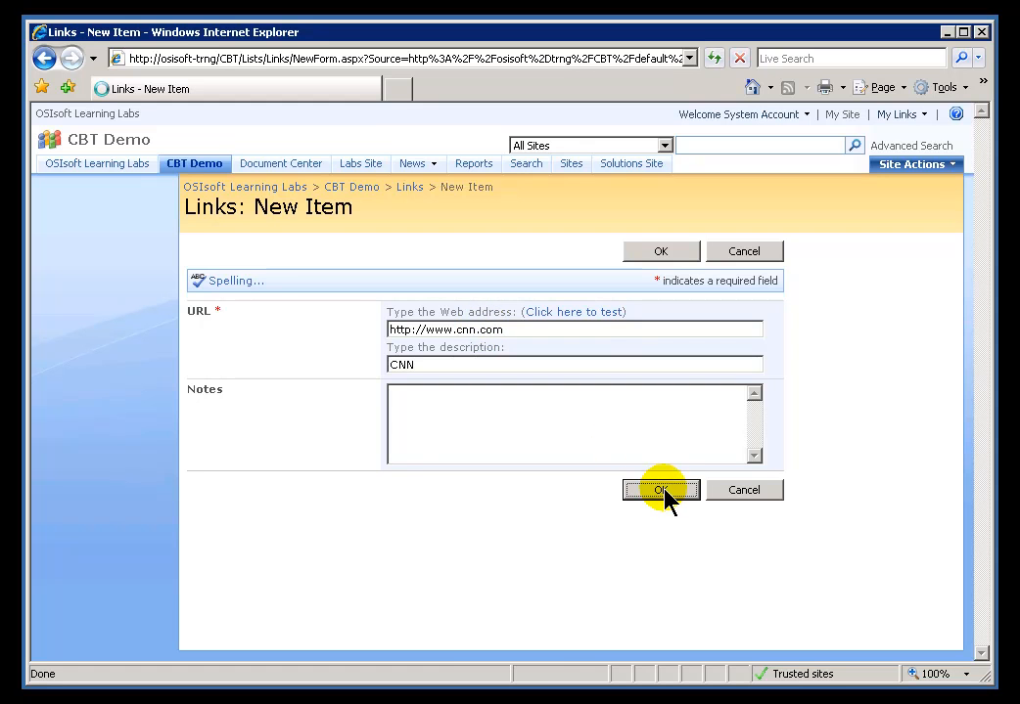
pyautogui.click(661, 489)
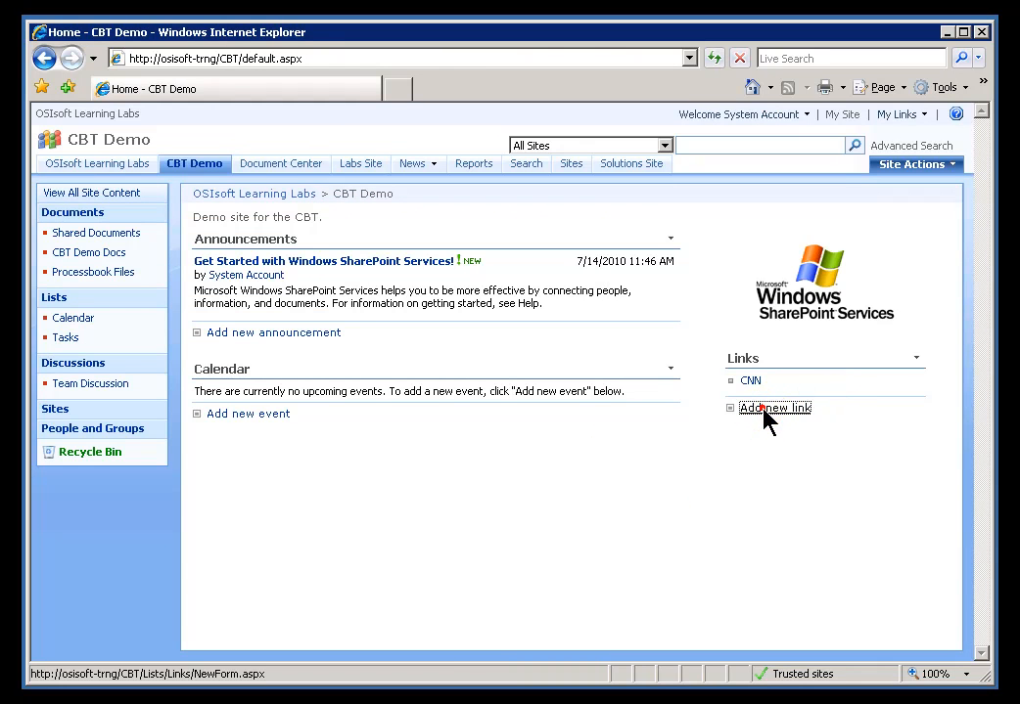
pyautogui.click(775, 409)
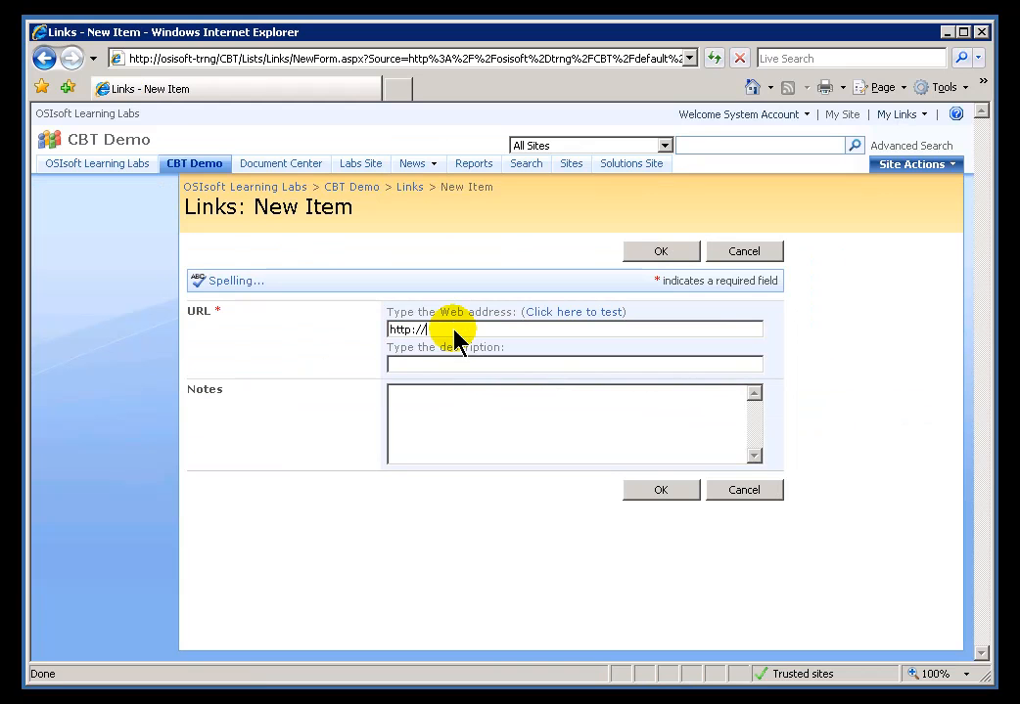
pyautogui.write('www.osisof')
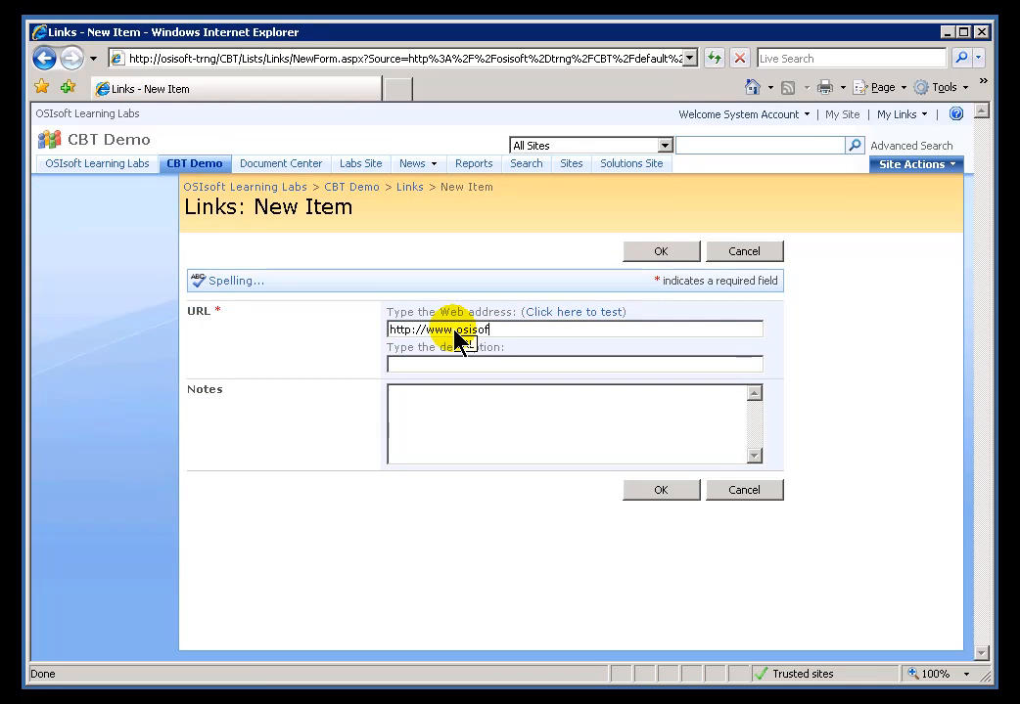
pyautogui.write('OSI')
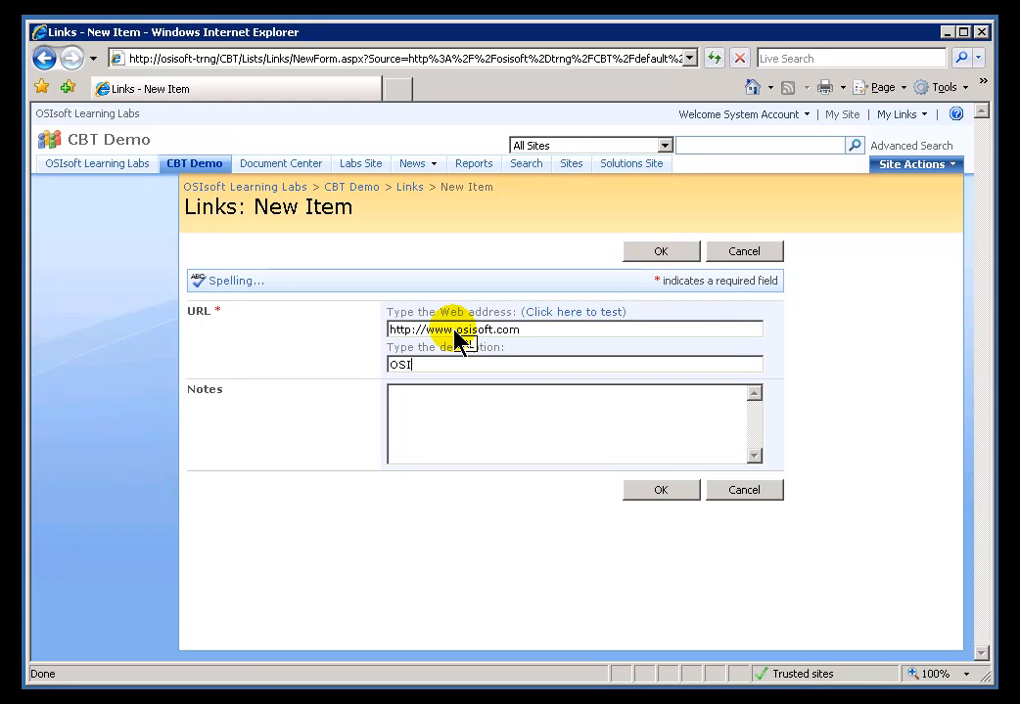
pyautogui.moveTo(858, 497)
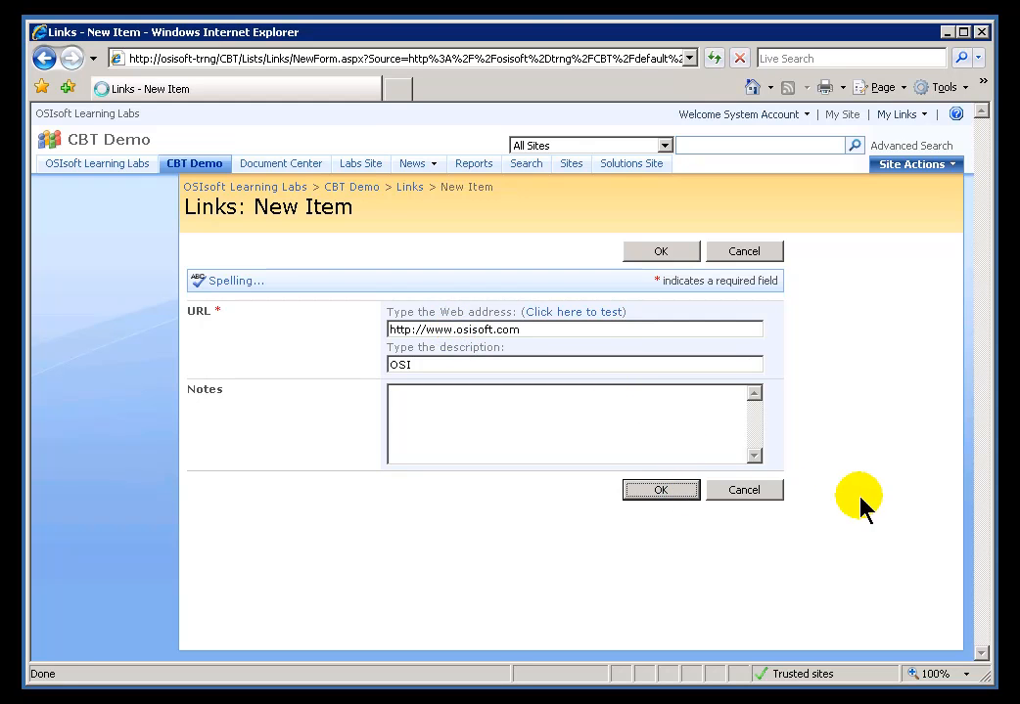
pyautogui.click(661, 490)
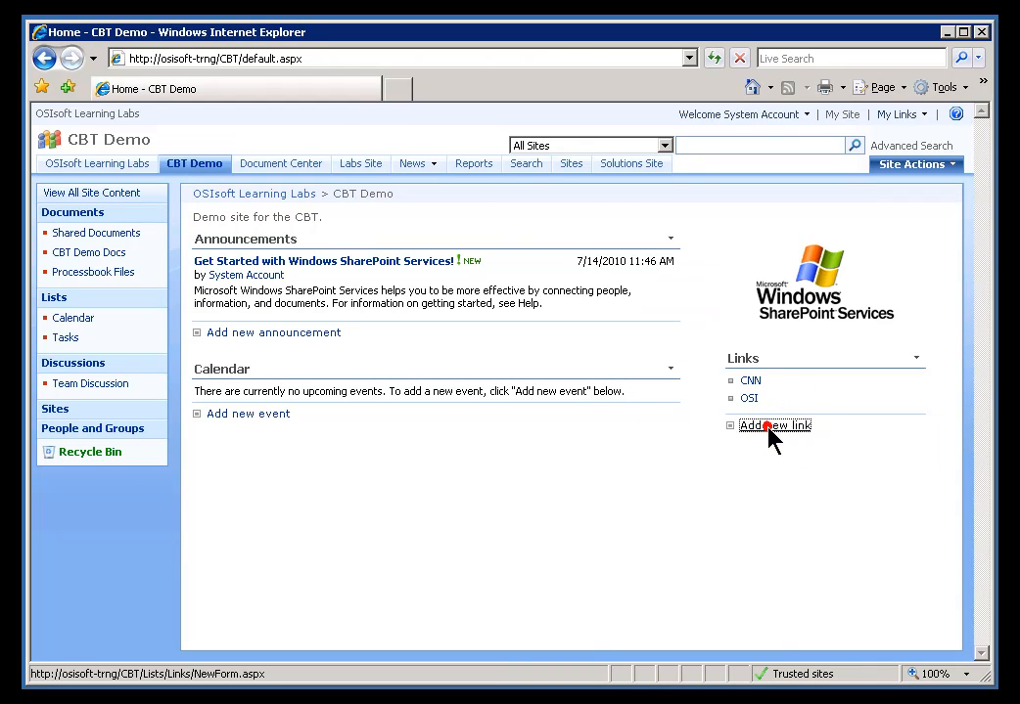
pyautogui.click(775, 424)
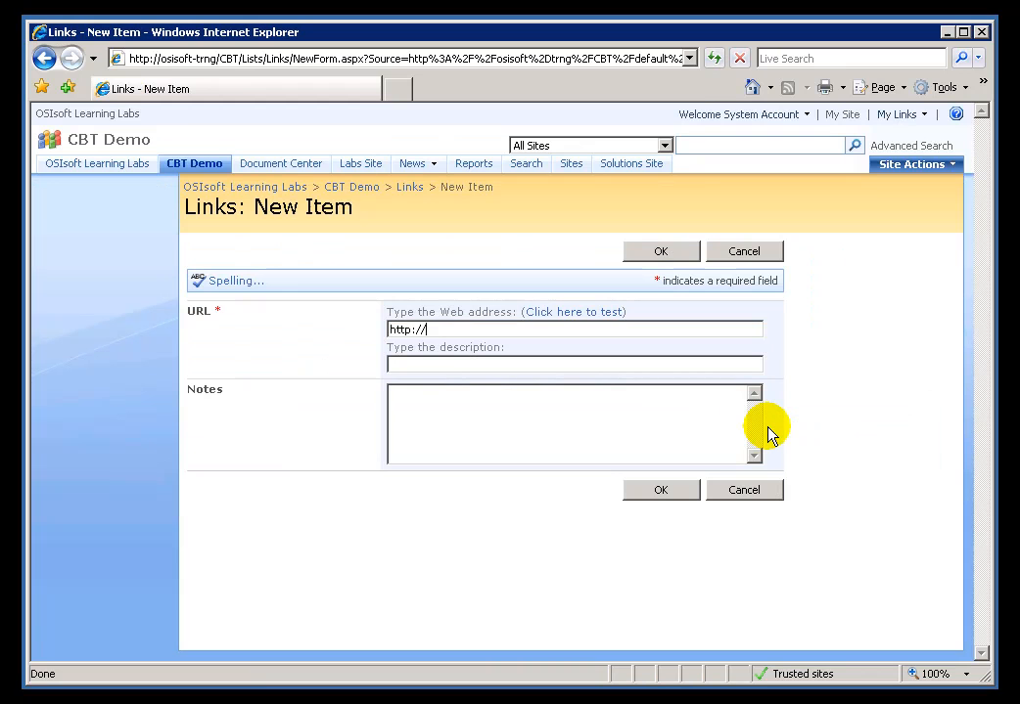
pyautogui.write('www.microsoft.')
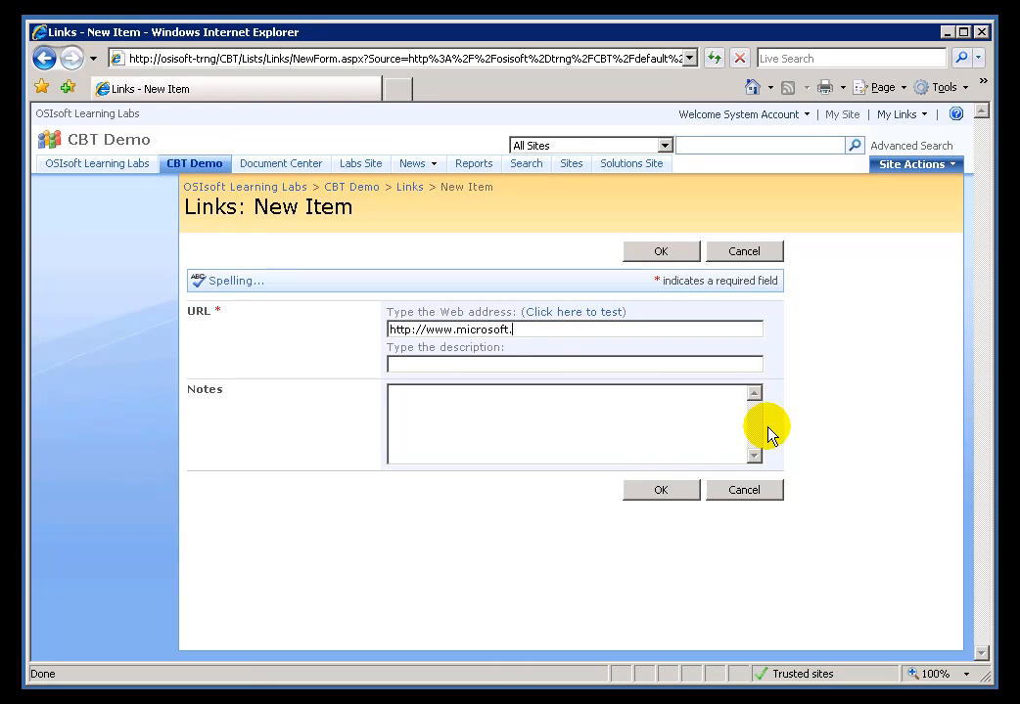
pyautogui.write('Micro')
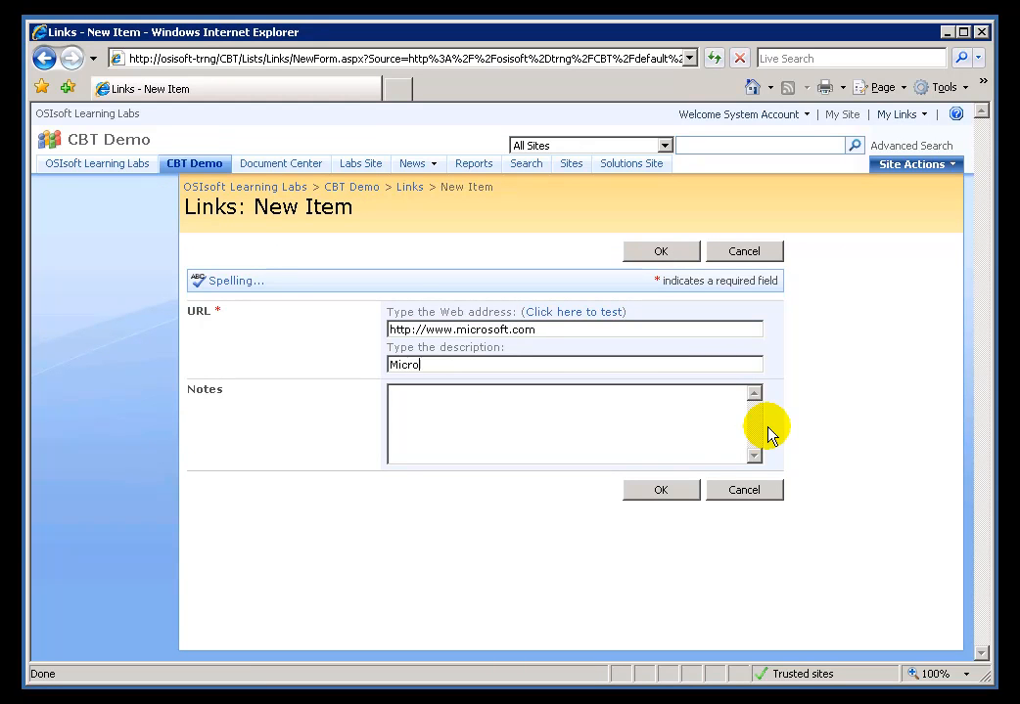
pyautogui.write('soft')
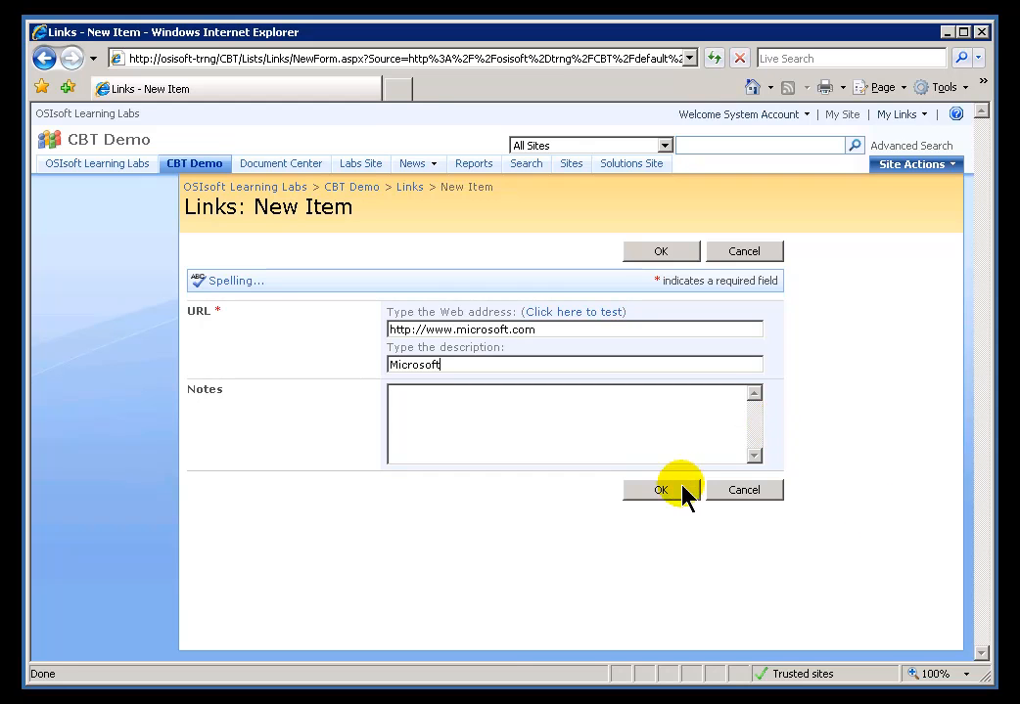
pyautogui.click(659, 489)
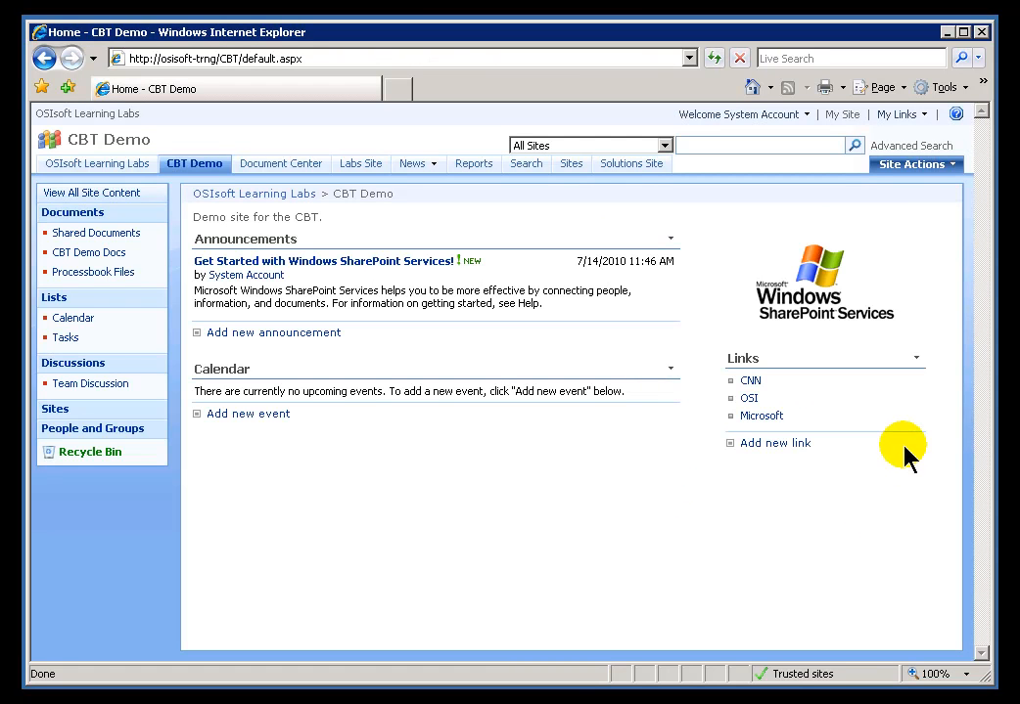
pyautogui.moveTo(763, 380)
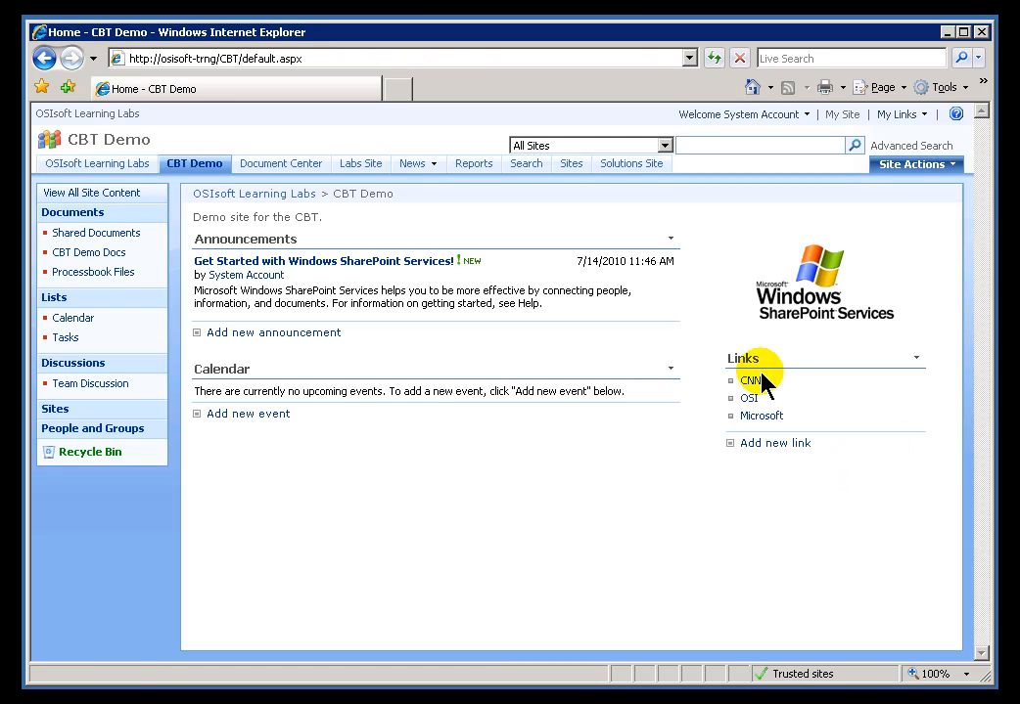
pyautogui.moveTo(748, 399)
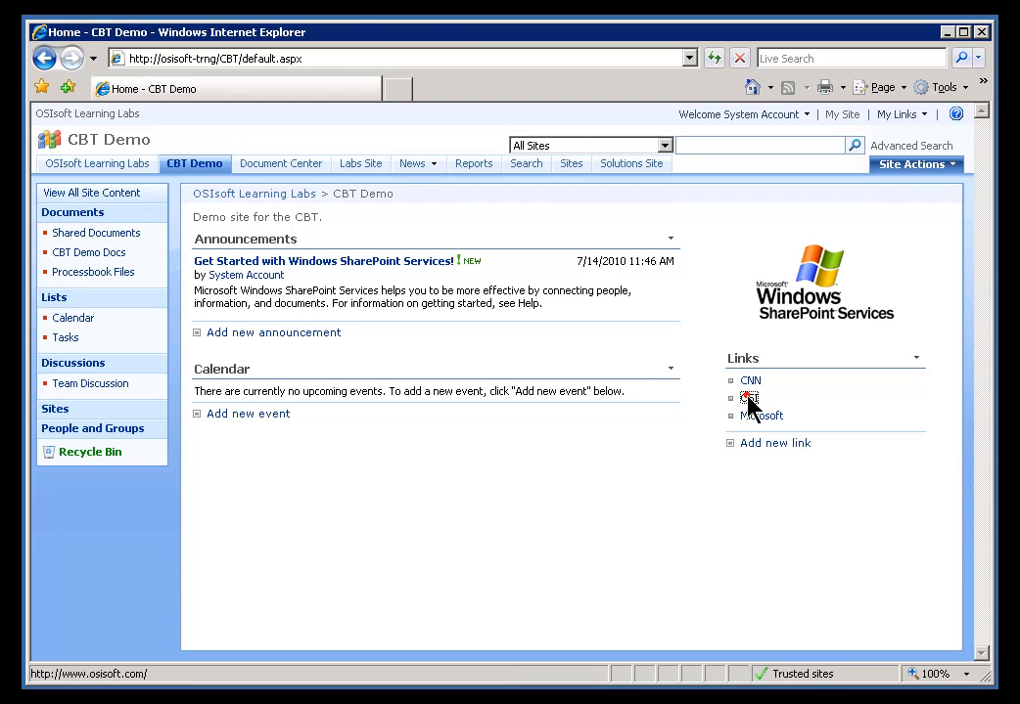
# Follow the OSI link to load the OSIsoft website in the browser.
pyautogui.click(763, 415)
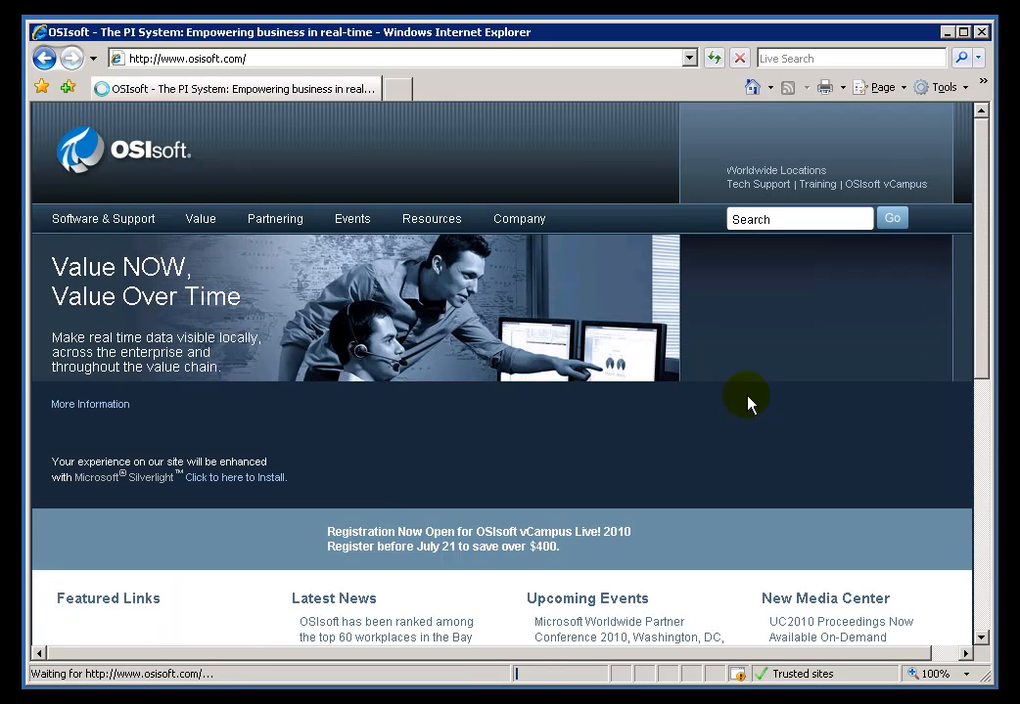